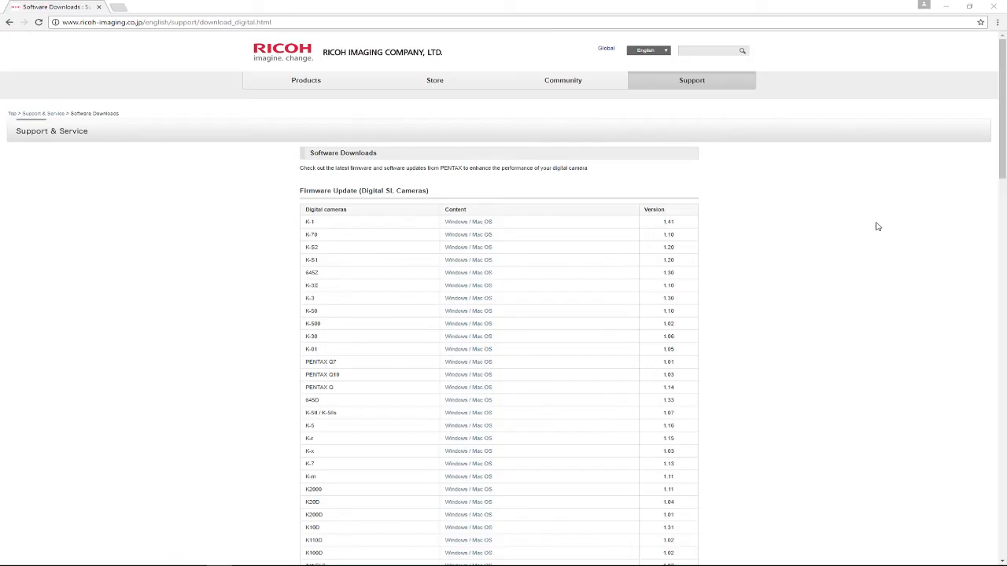
mouse_move(873, 235)
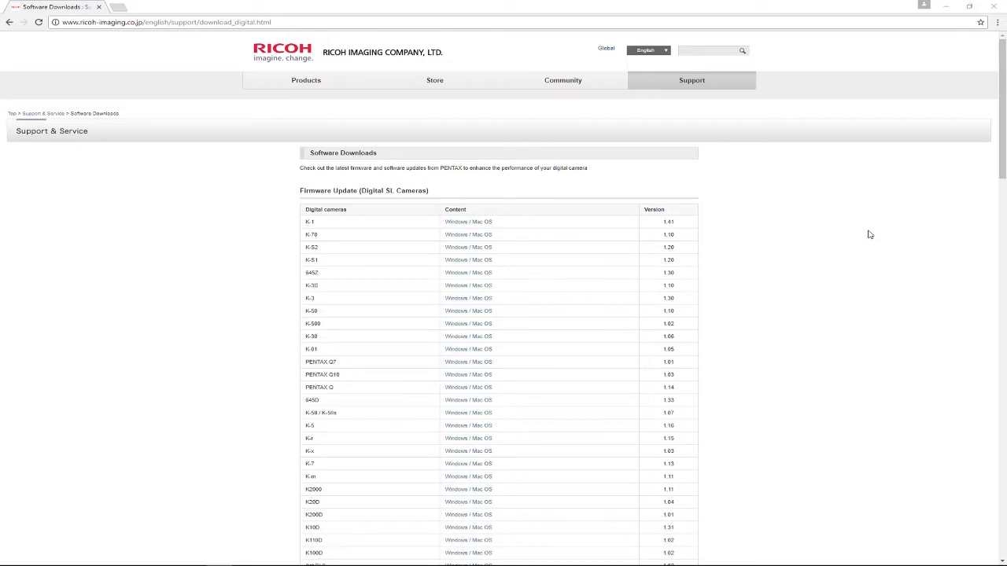
mouse_move(239, 209)
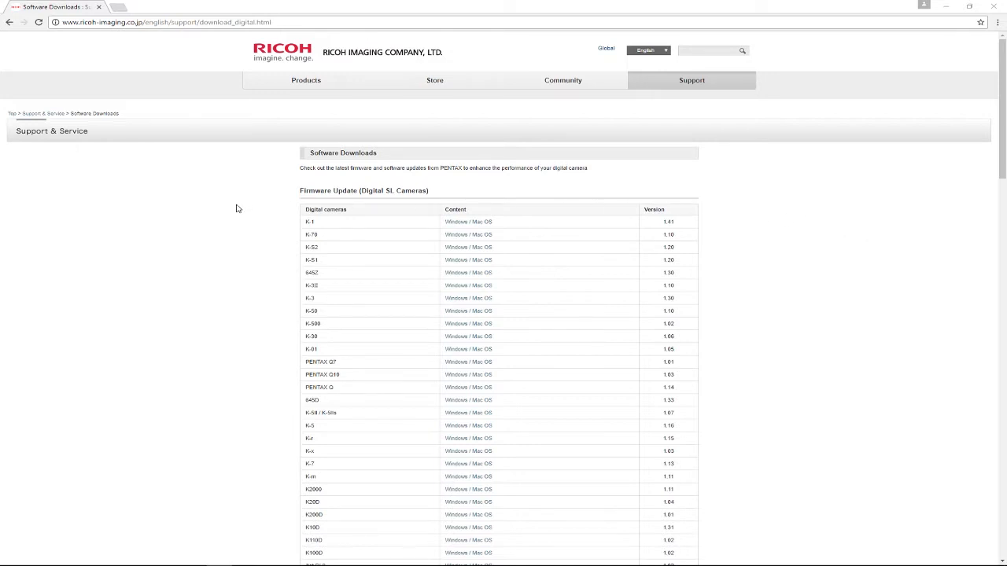
mouse_move(253, 226)
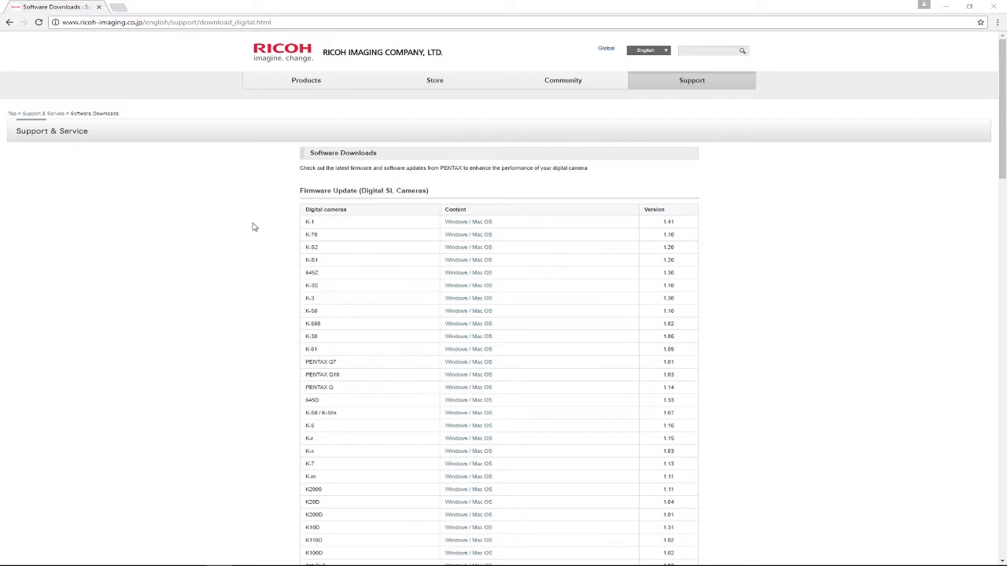
mouse_move(243, 240)
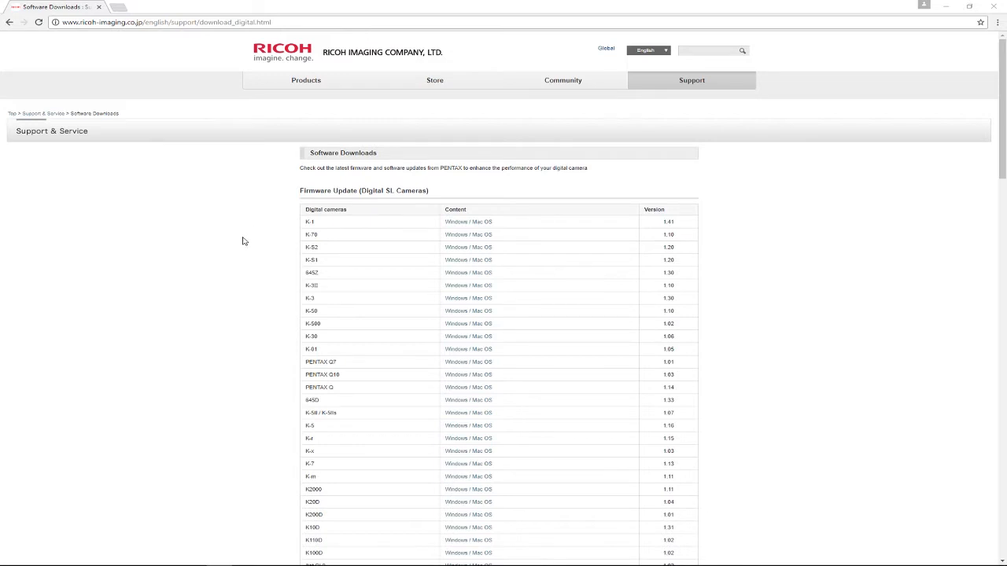
mouse_move(225, 240)
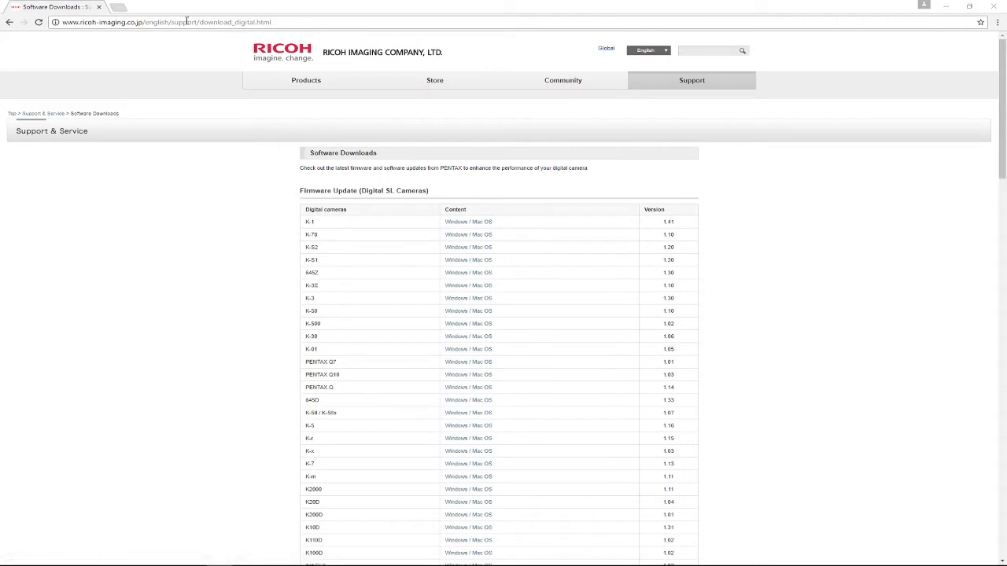
mouse_move(200, 127)
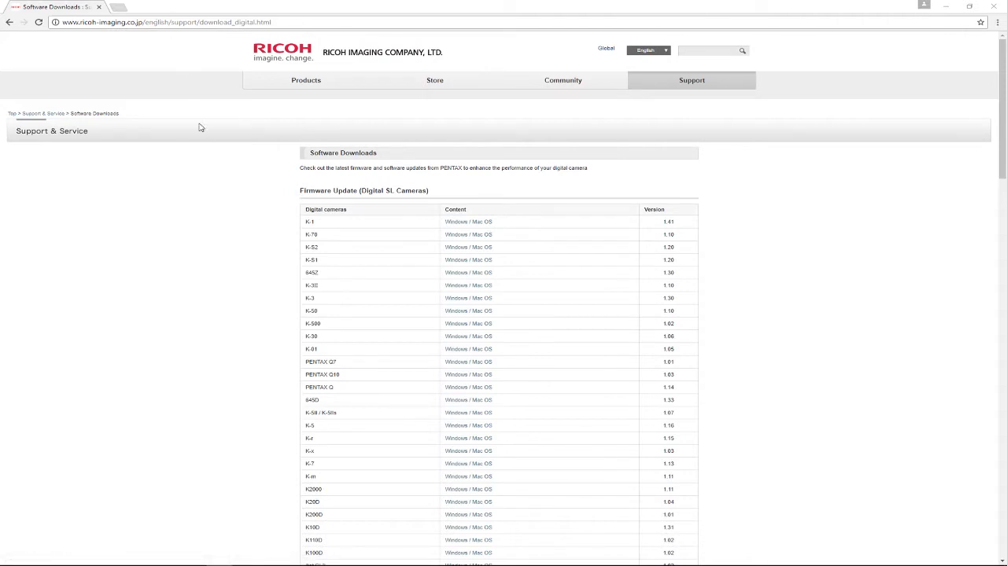
mouse_move(250, 222)
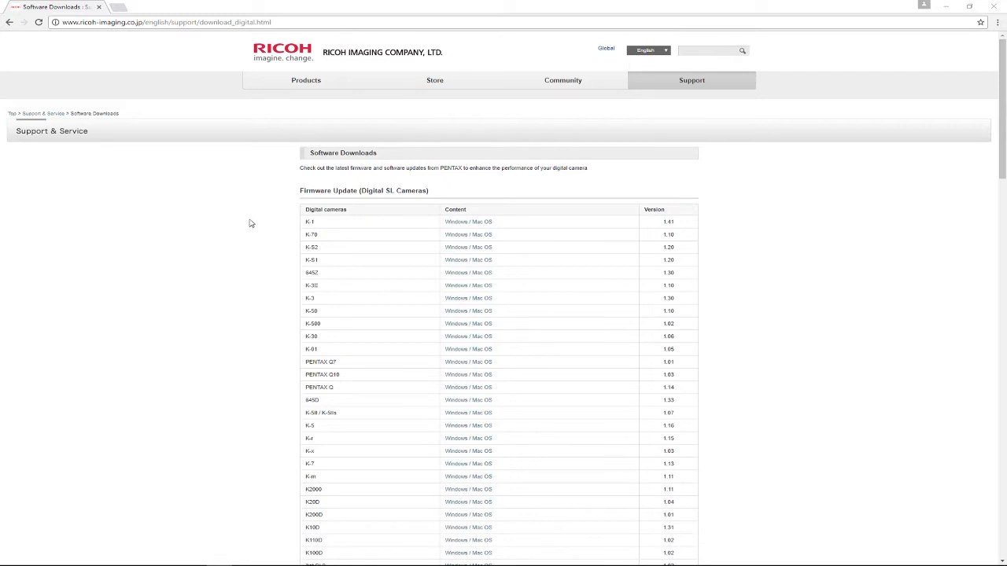
mouse_move(266, 227)
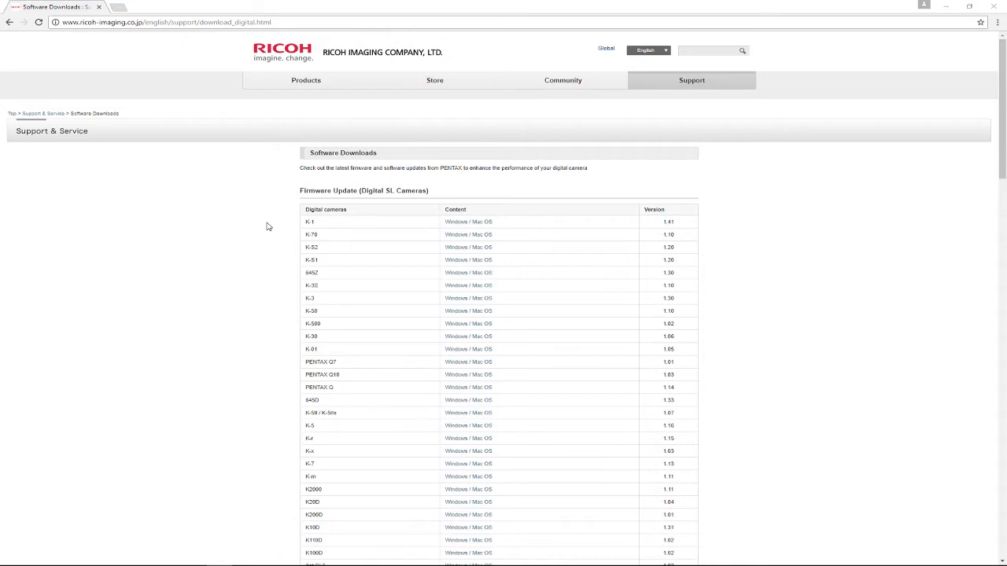
mouse_move(250, 199)
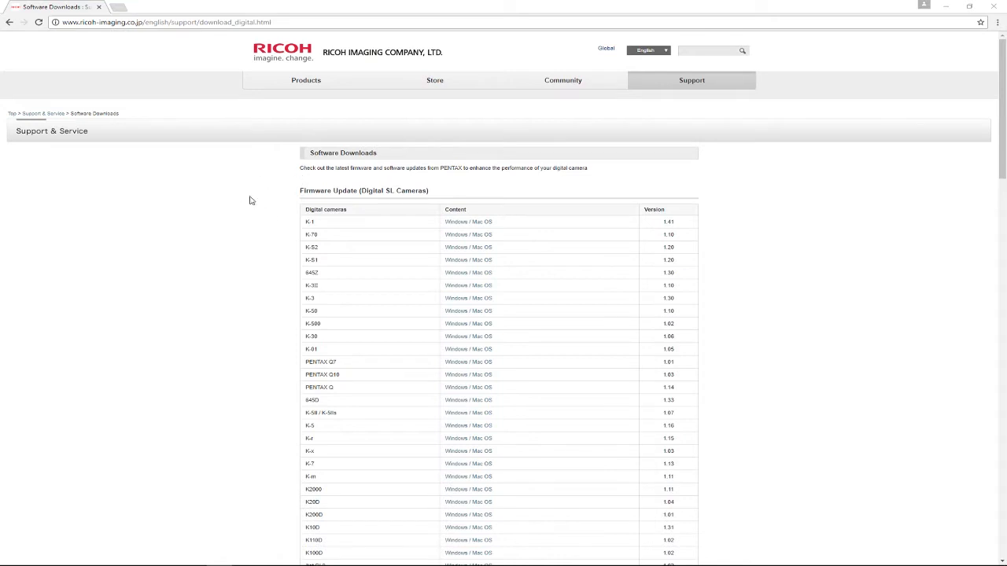
mouse_move(315, 225)
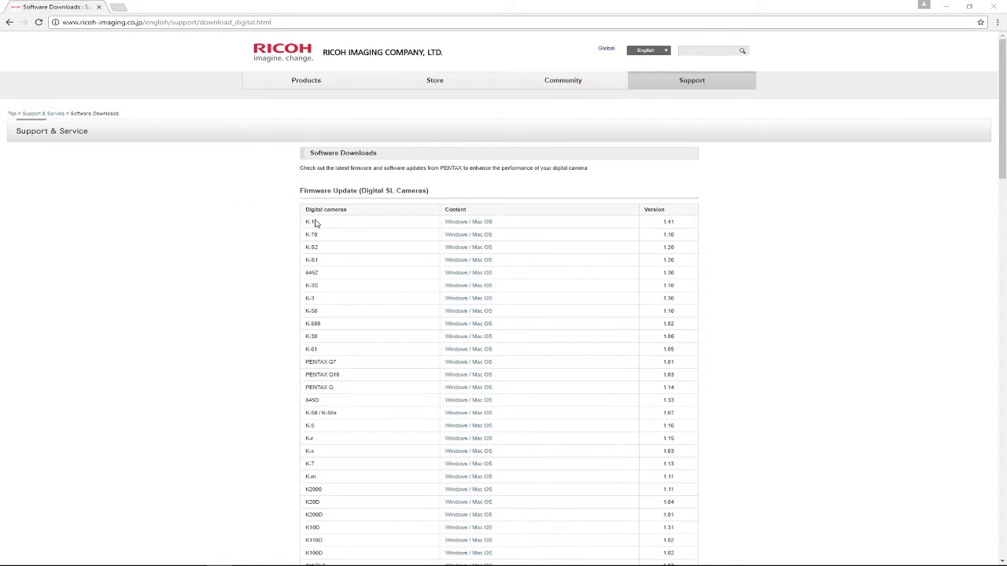
mouse_move(321, 227)
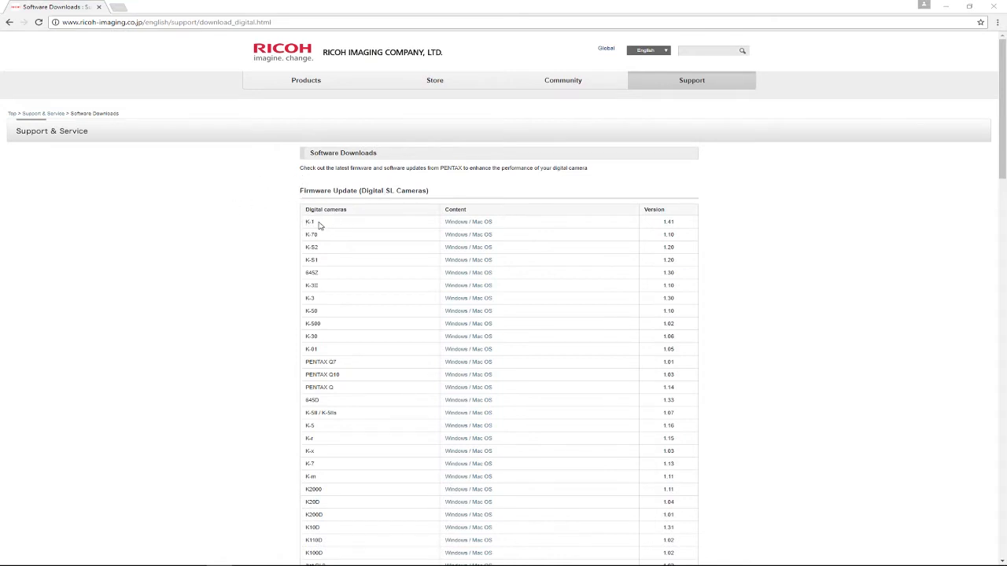
mouse_move(424, 228)
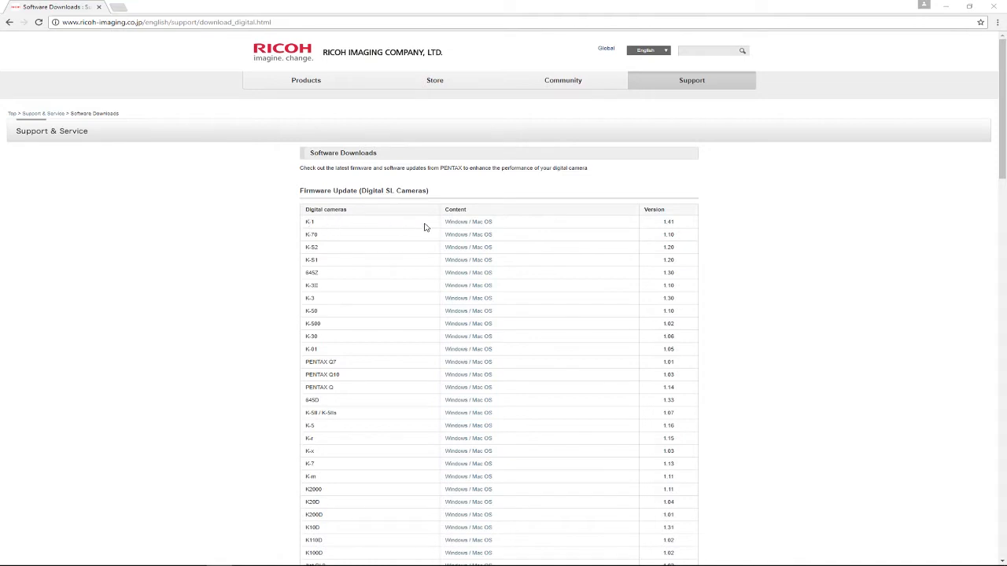
mouse_move(461, 223)
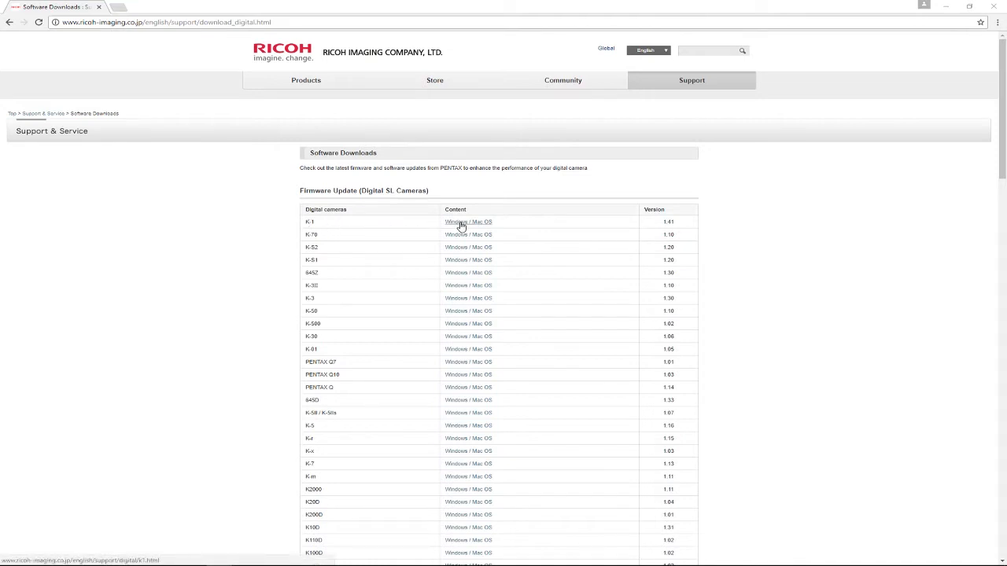
mouse_move(661, 229)
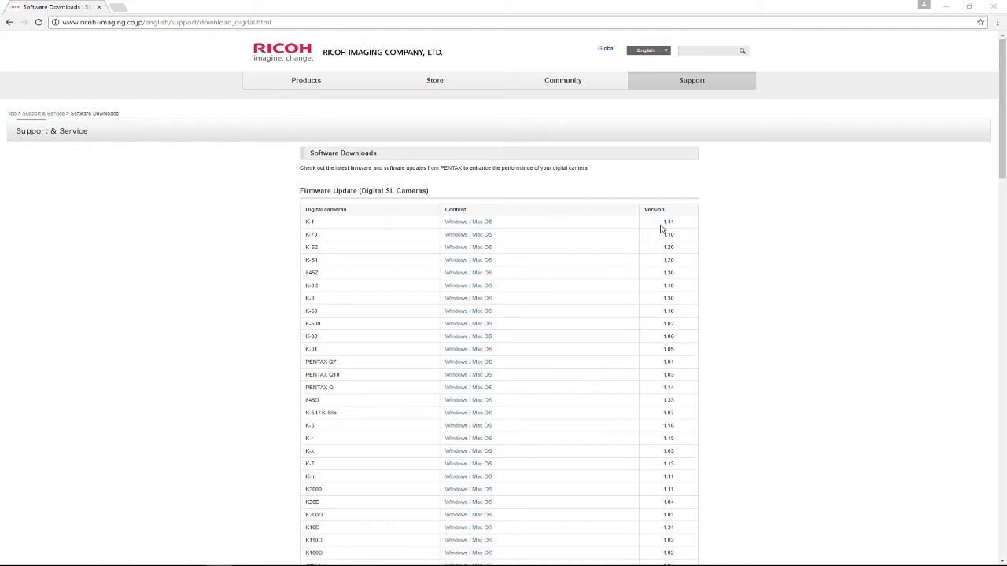
mouse_move(466, 222)
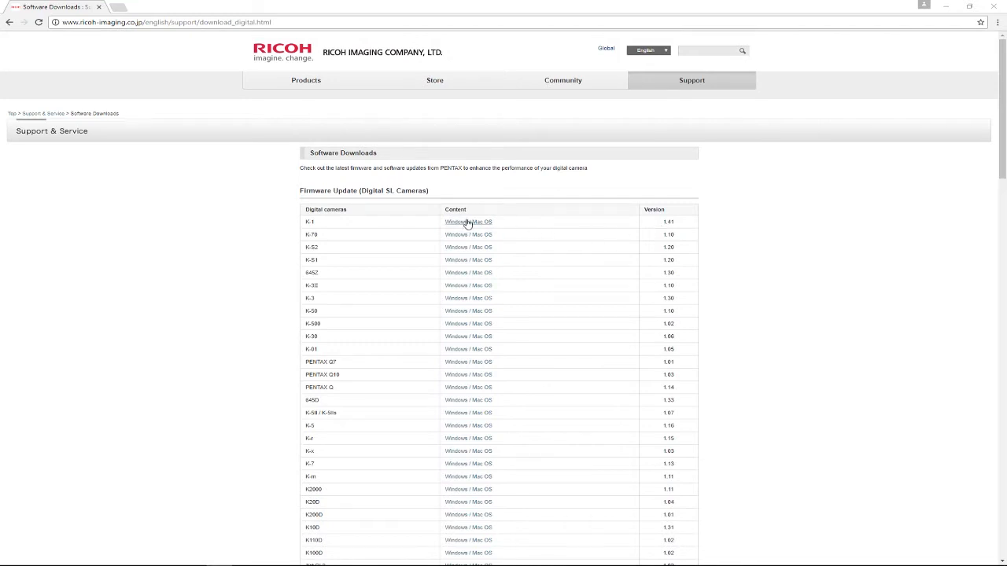
Step: View the K-1 firmware update page and highlight the How to check version instructions
left_click(468, 222)
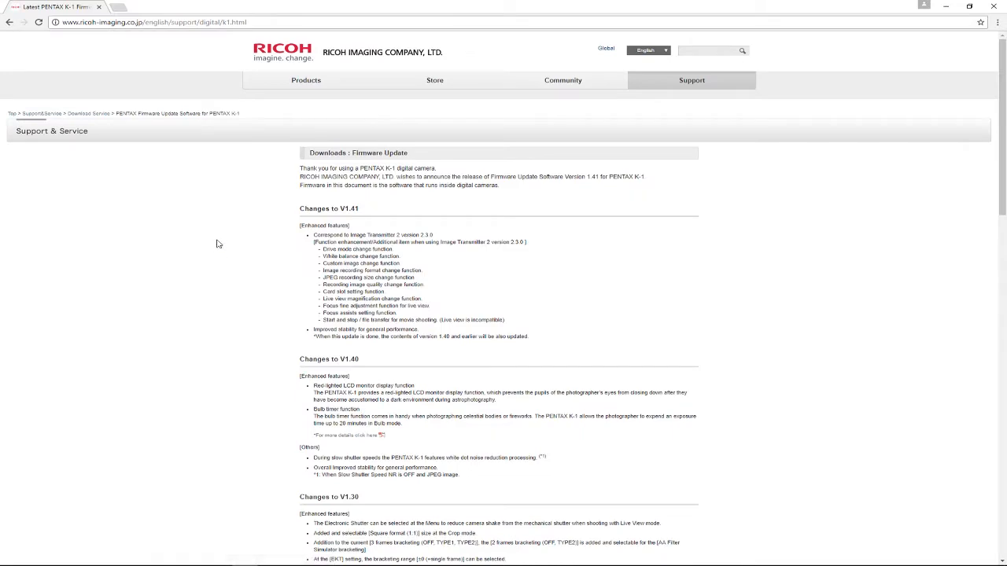
scroll("down", 3)
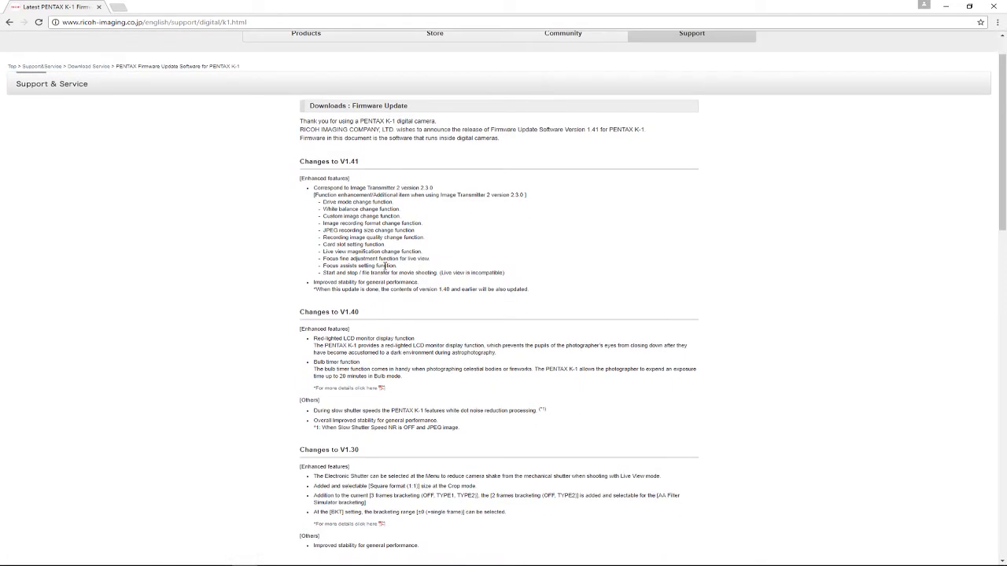
scroll("down", 3)
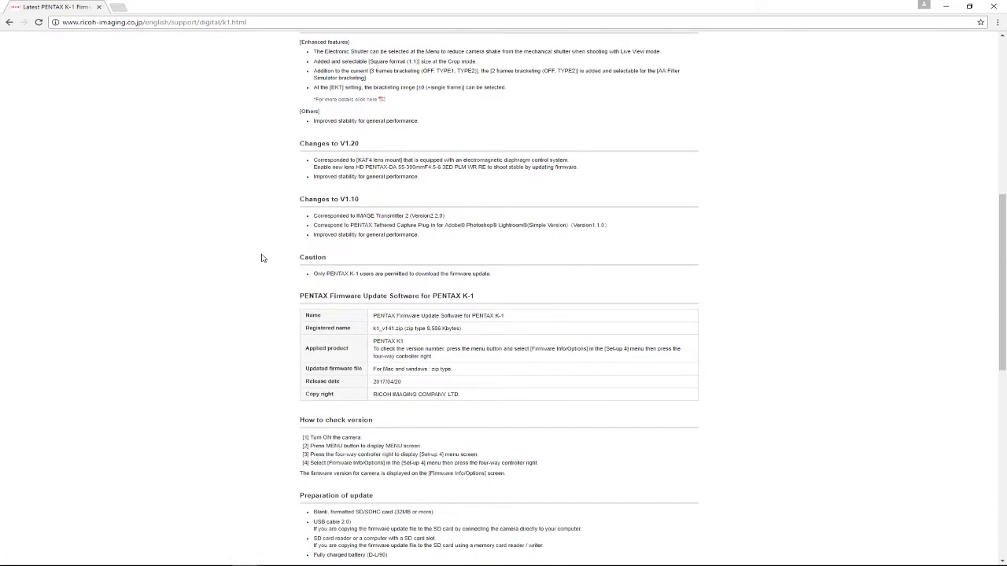
scroll("down", 3)
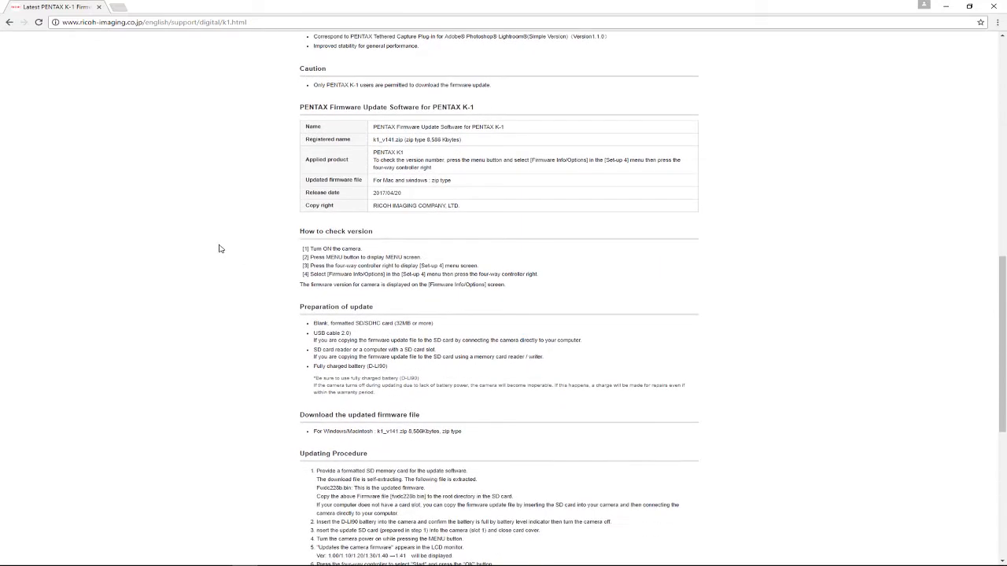
scroll("down", 3)
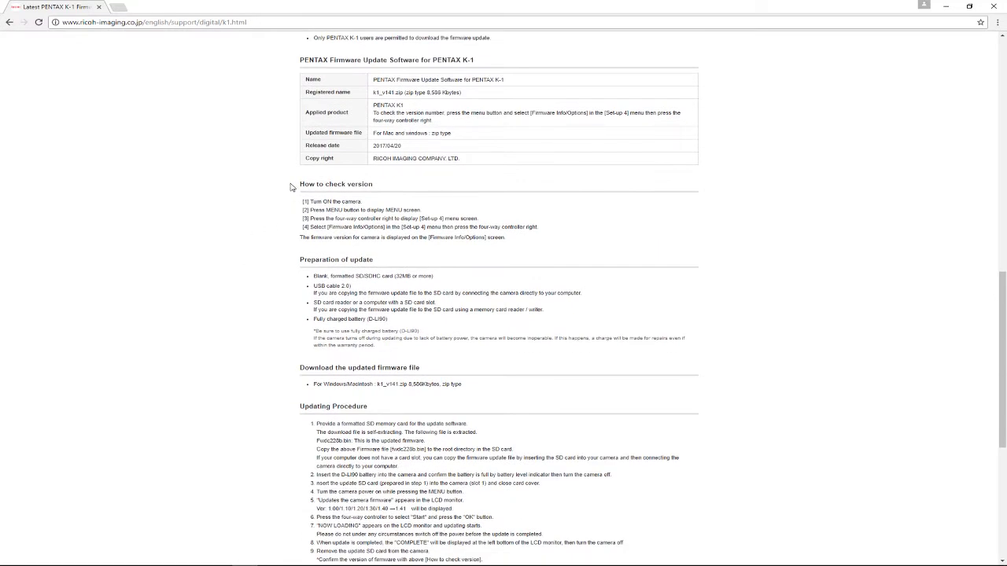
left_click_drag(299, 183, 540, 241)
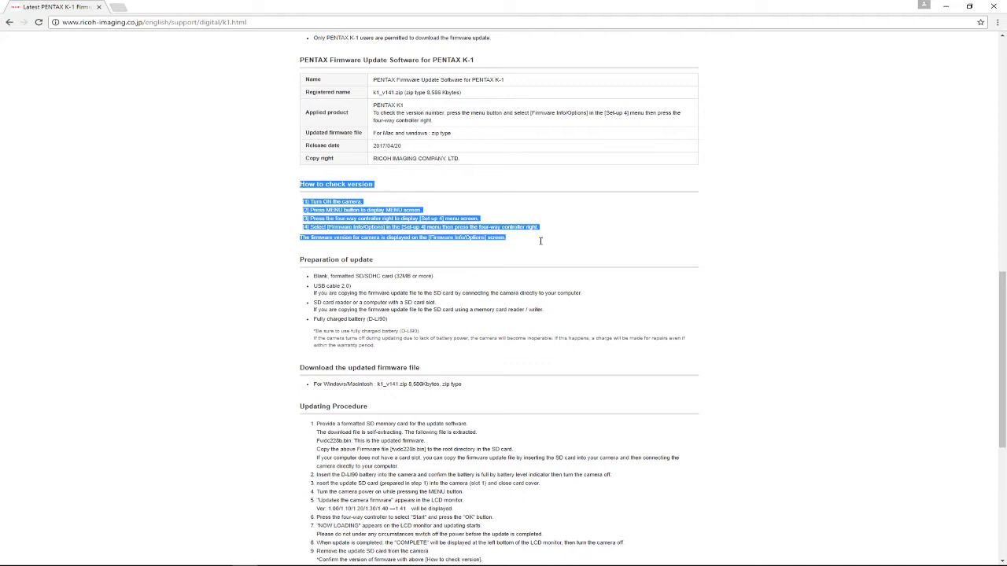
mouse_move(301, 215)
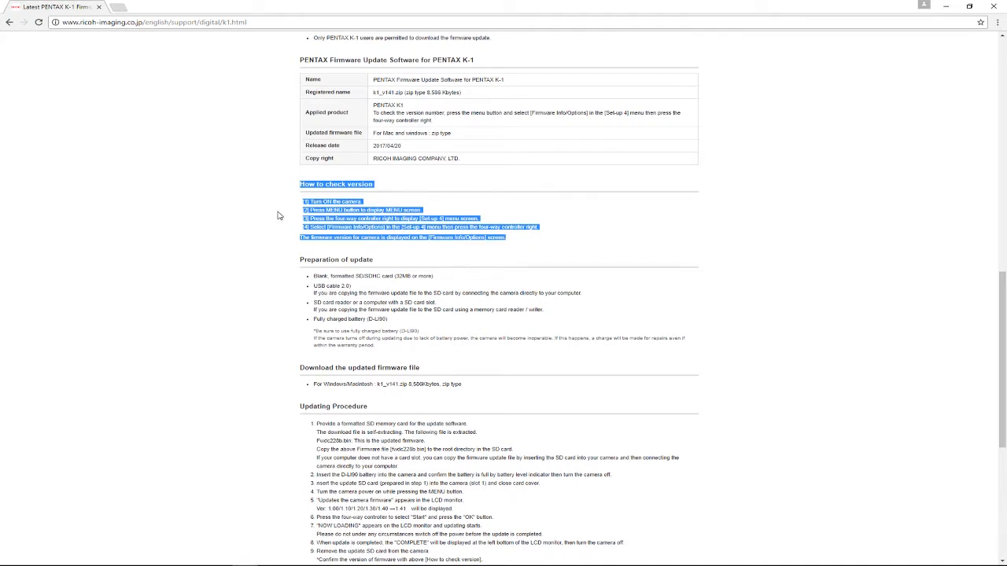
mouse_move(267, 228)
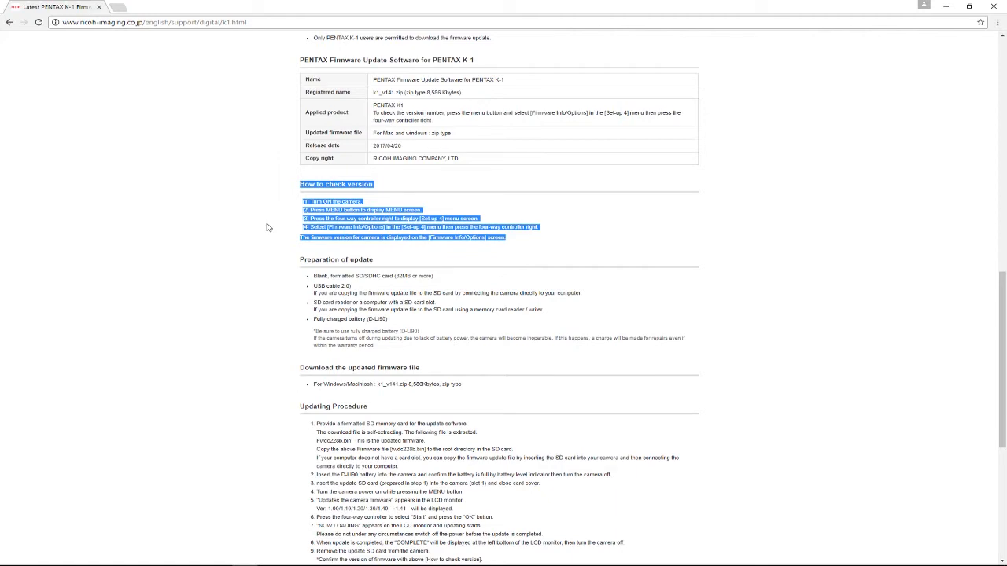
Step: Review the rest of the firmware page, then go back to the Software Downloads listing
scroll("down", 3)
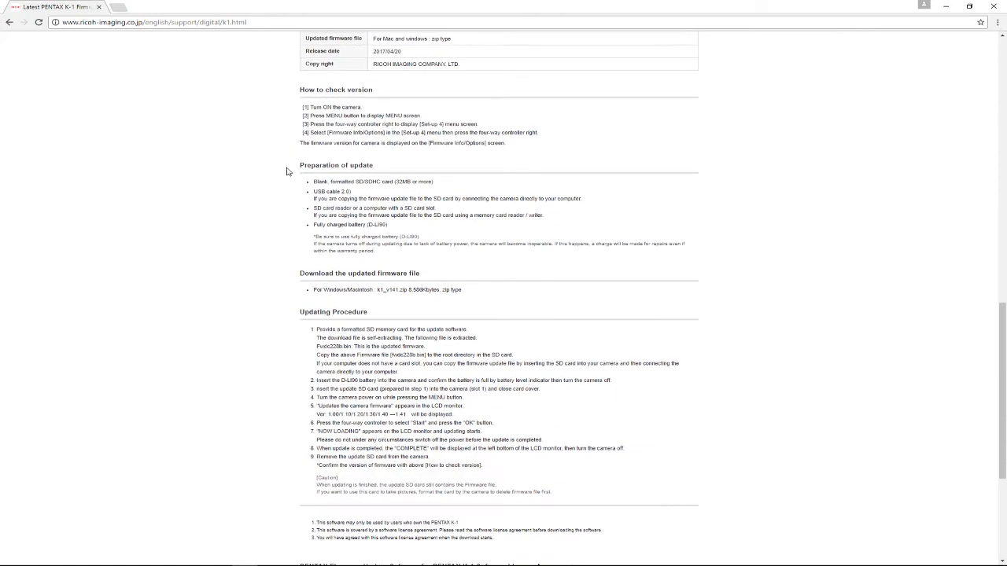
mouse_move(290, 212)
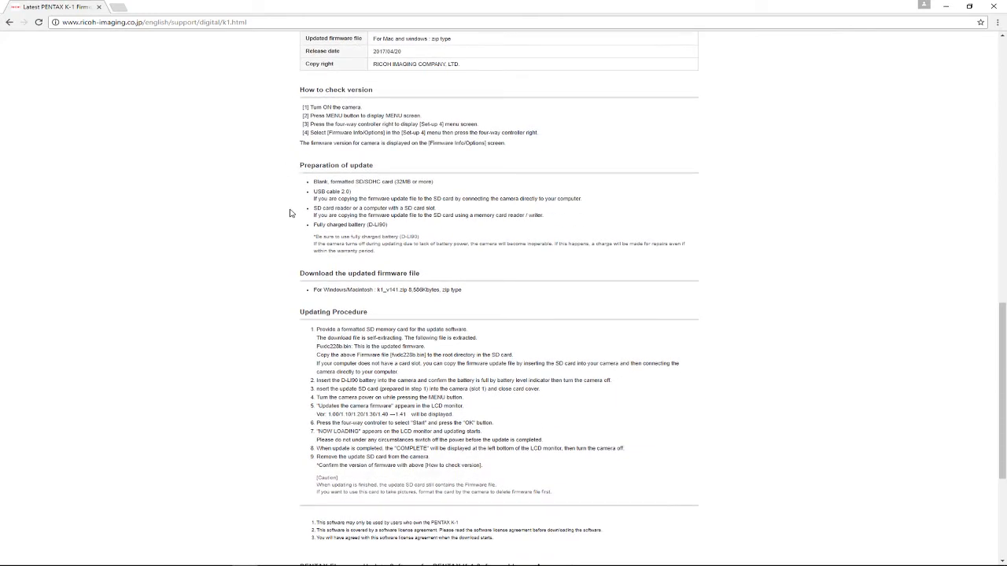
scroll("down", 3)
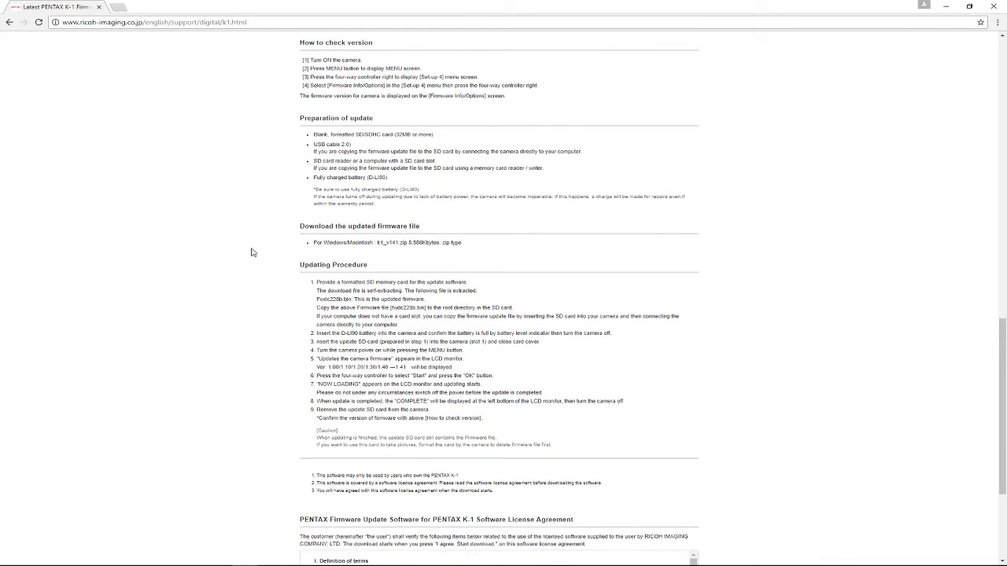
scroll("down", 3)
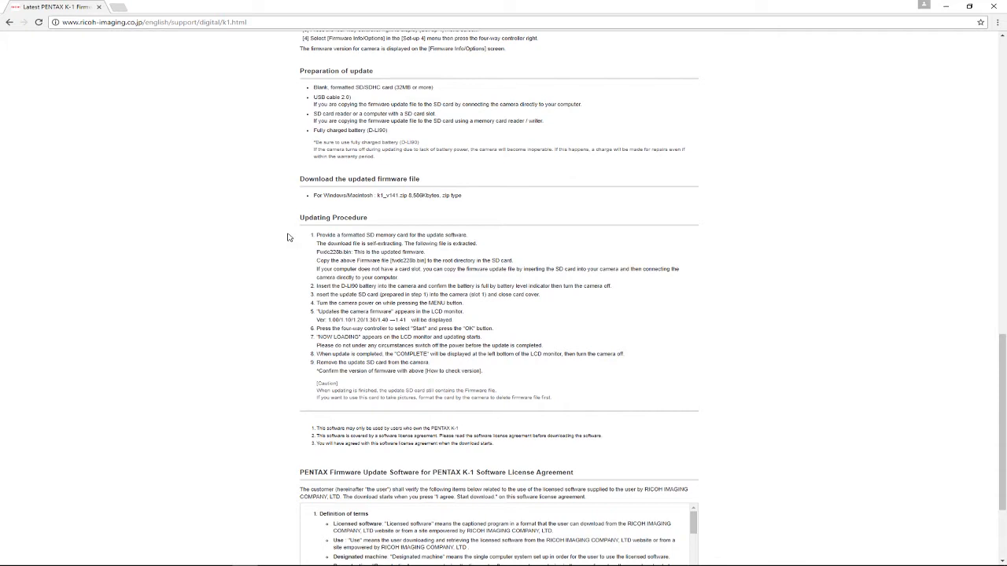
mouse_move(296, 231)
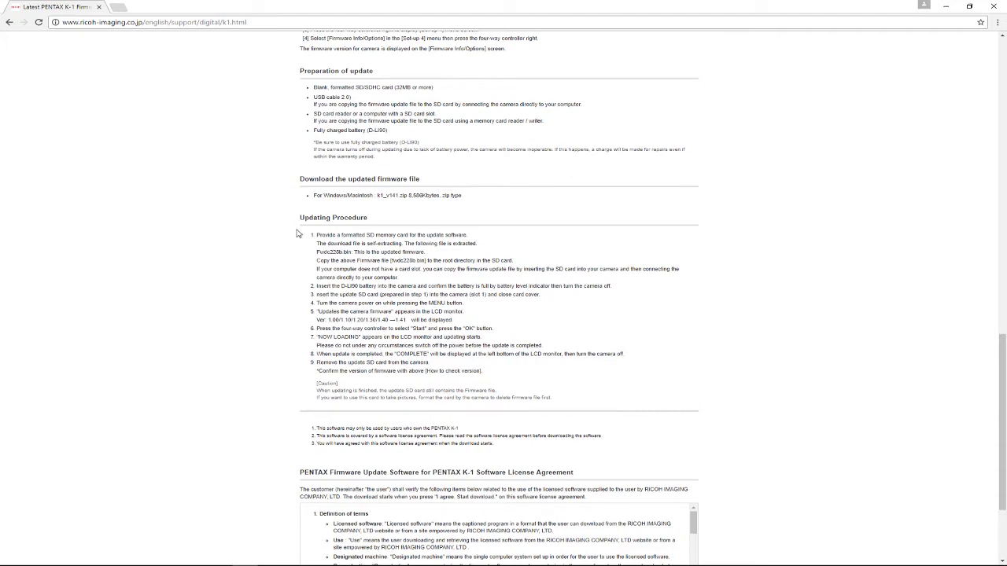
mouse_move(304, 246)
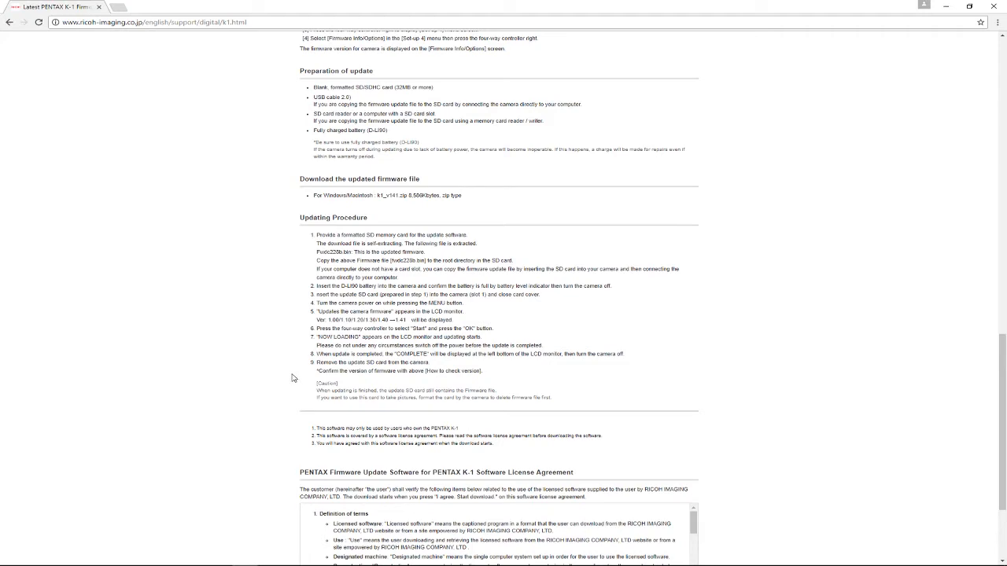
mouse_move(277, 329)
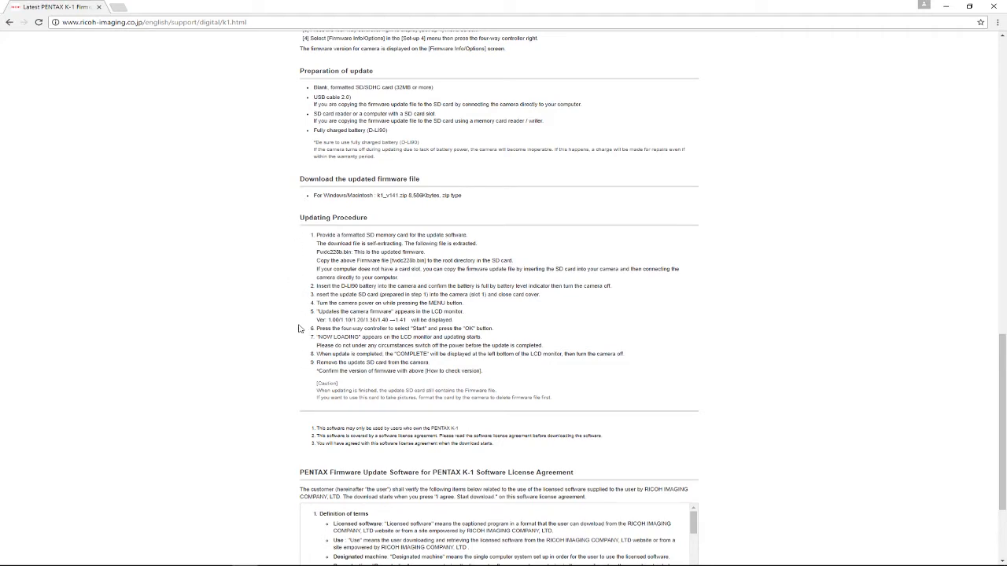
scroll("down", 3)
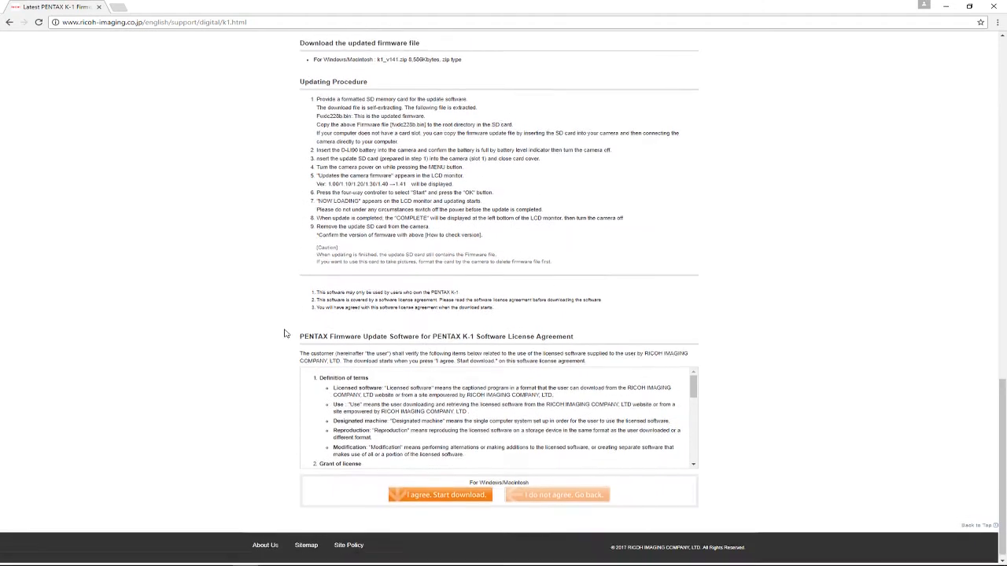
left_click(439, 496)
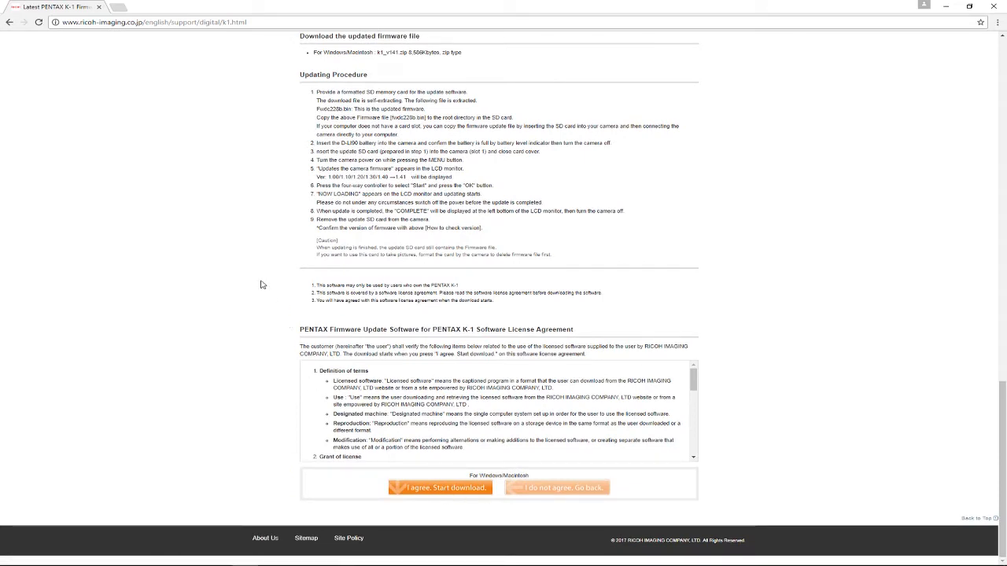
mouse_move(11, 24)
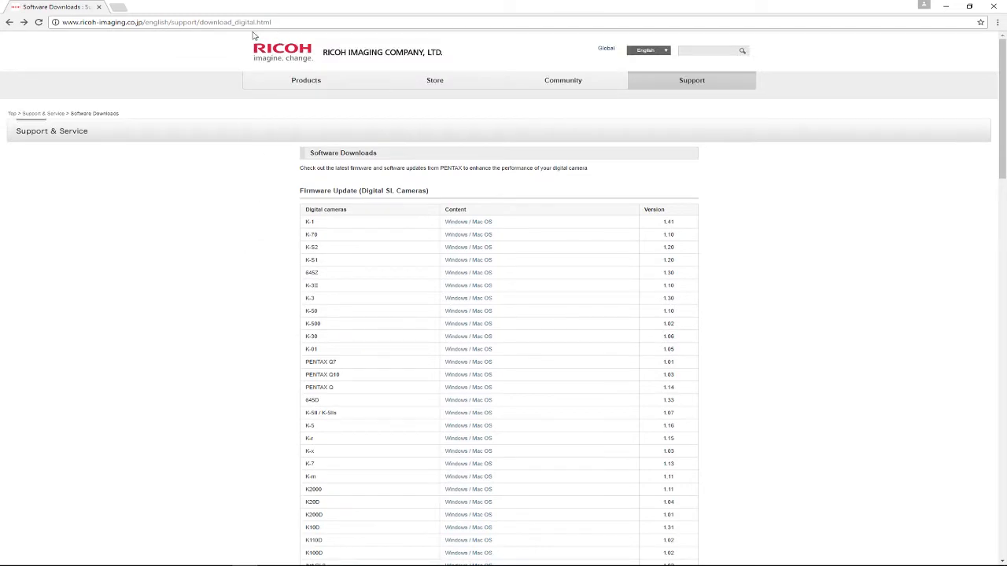
Step: Scroll the Software Downloads listing down to the Software section below the firmware table
scroll("down", 3)
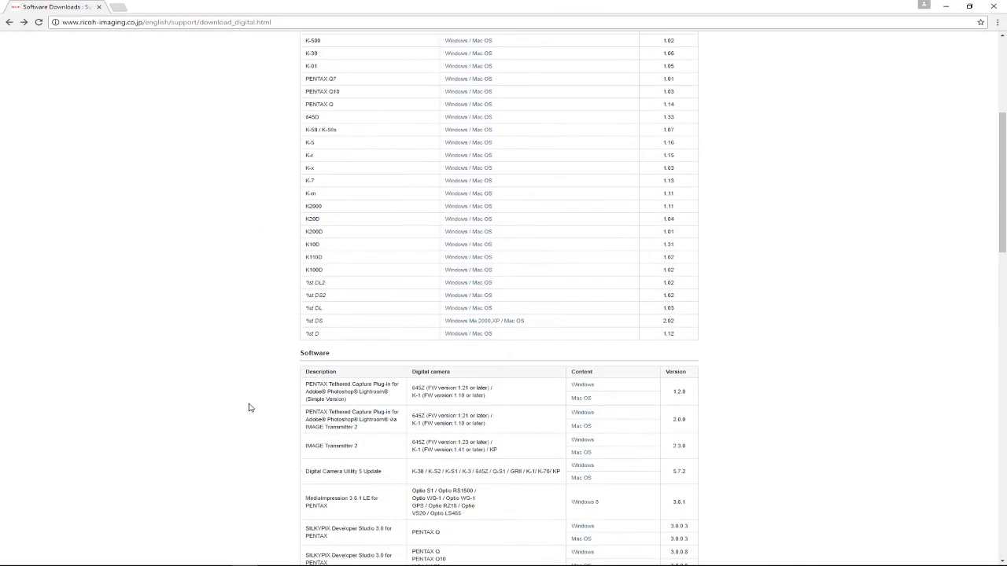
scroll("down", 3)
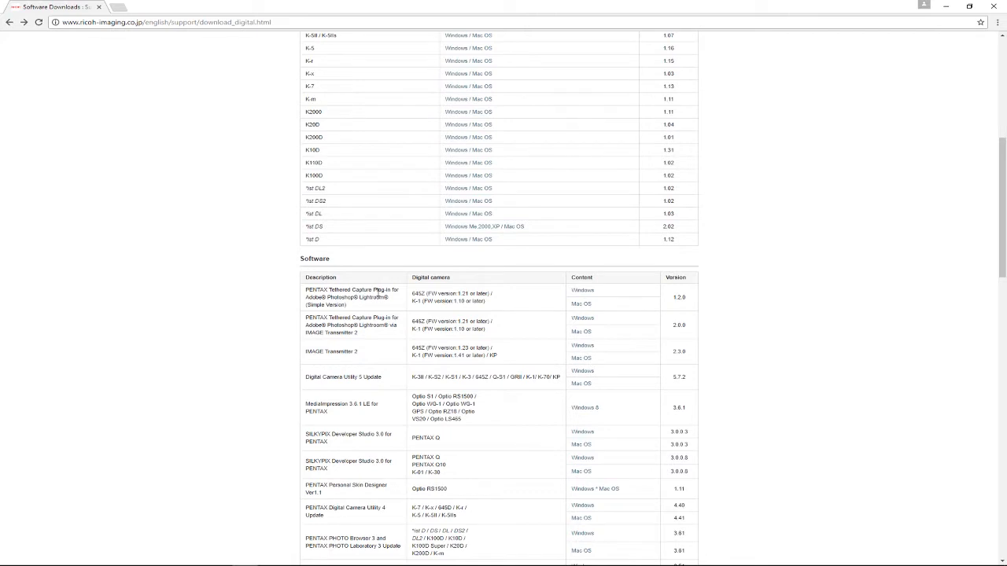
mouse_move(367, 310)
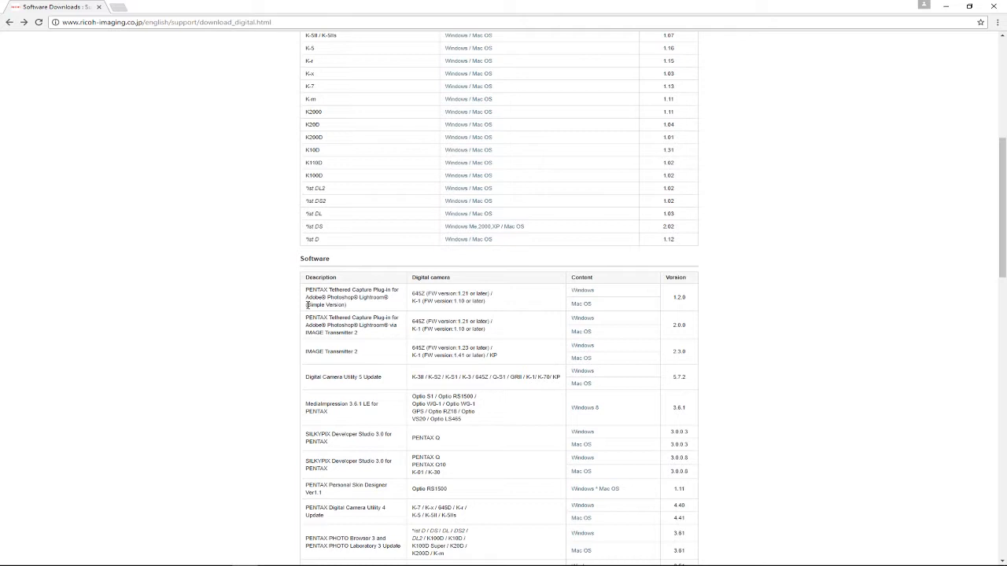
mouse_move(306, 307)
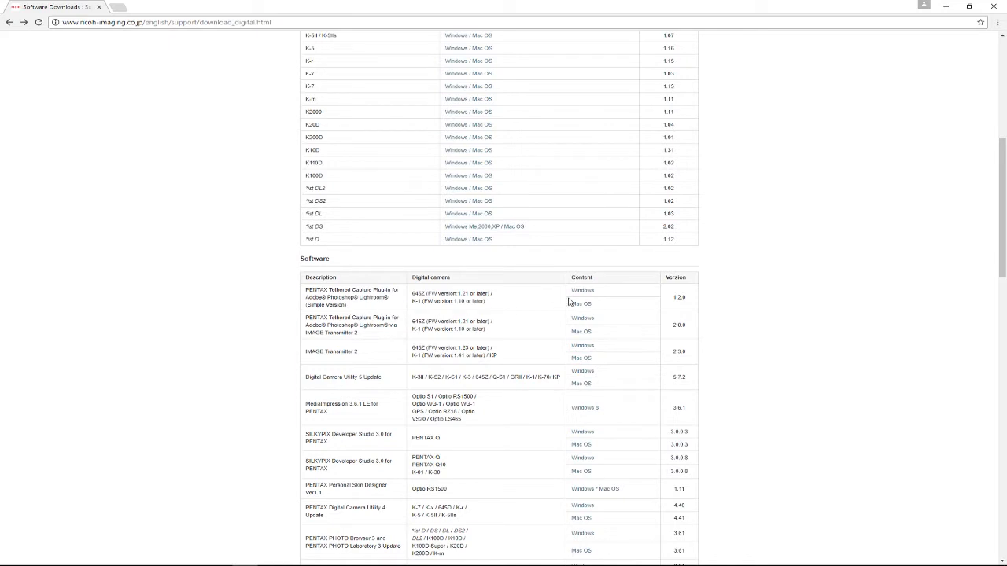
mouse_move(600, 310)
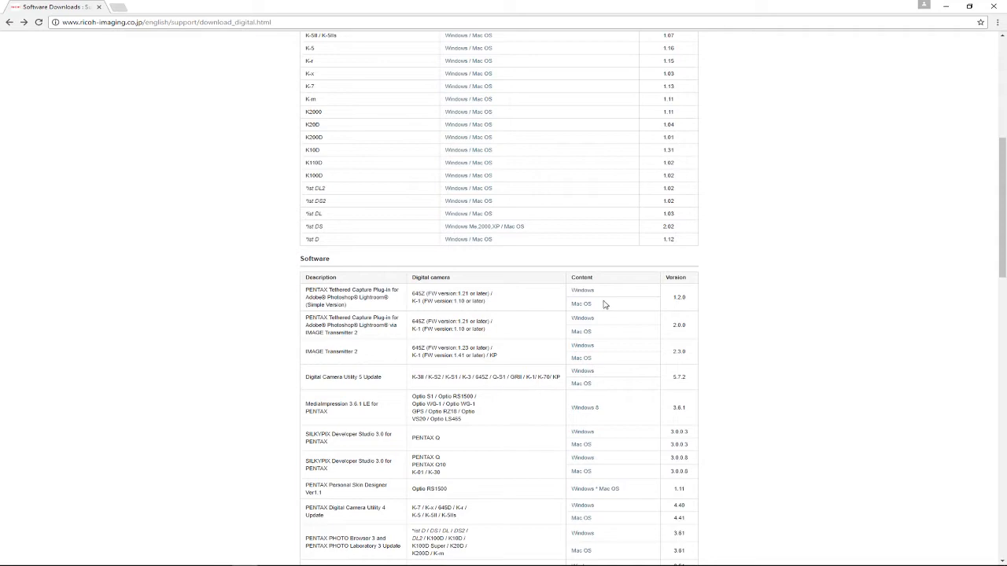
mouse_move(566, 308)
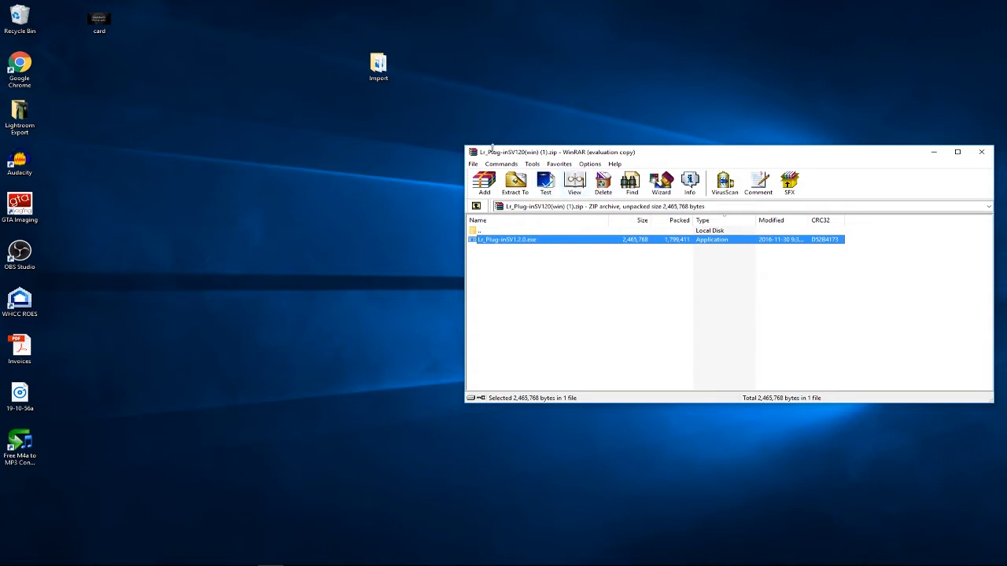
mouse_move(541, 214)
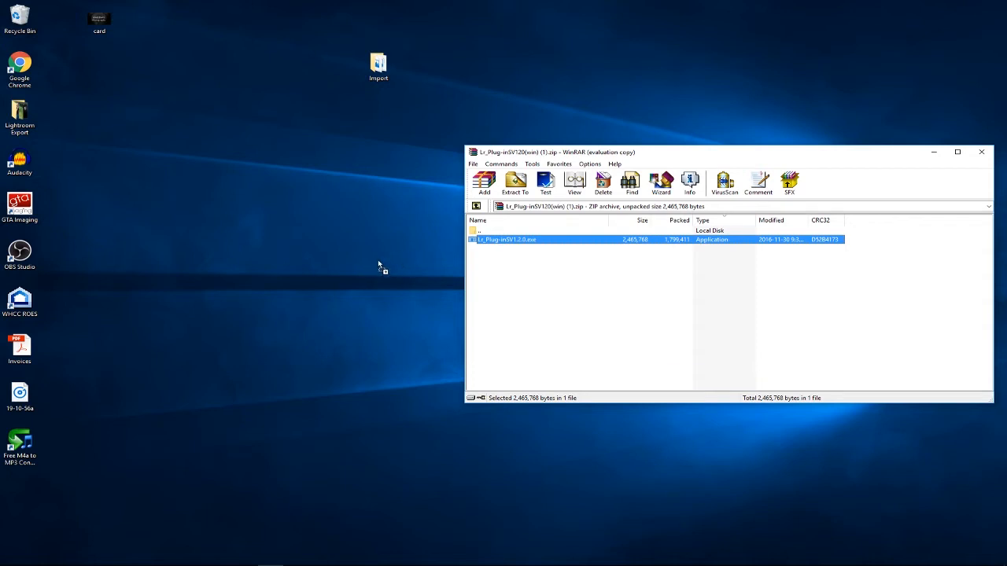
Step: Extract Lr_Plug-inSV1.2.0.exe onto the desktop and close the WinRAR archive
left_click_drag(507, 239, 379, 210)
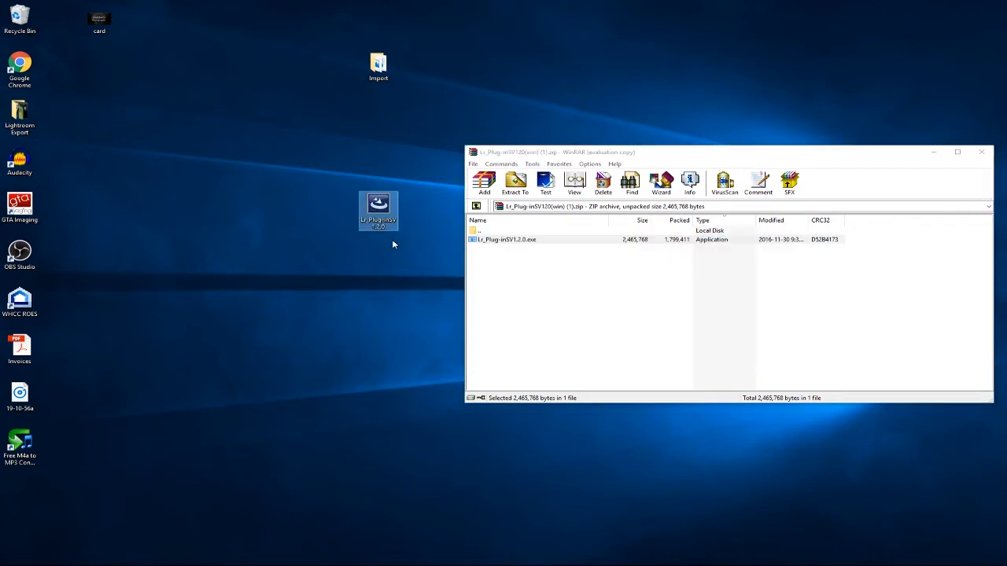
mouse_move(969, 162)
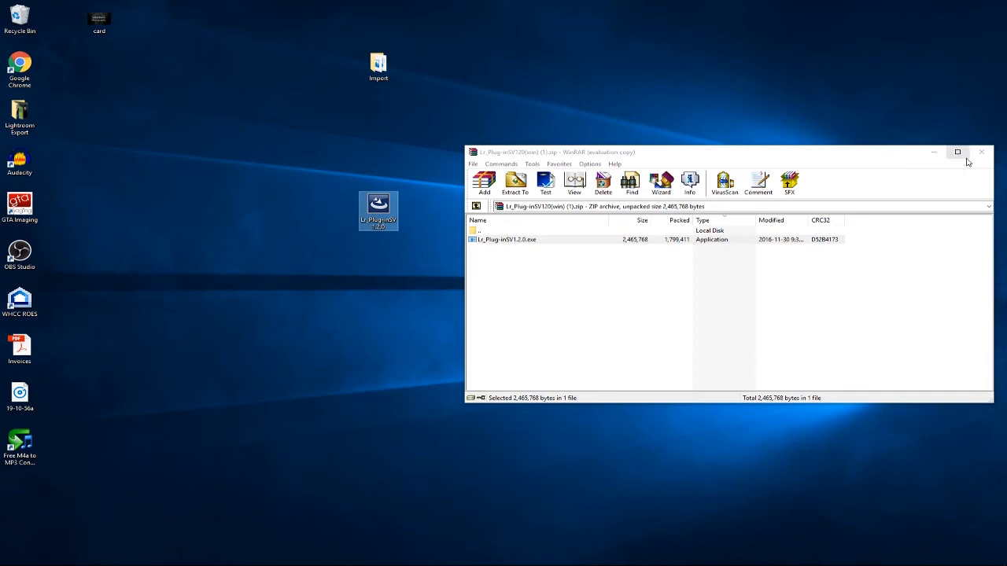
mouse_move(983, 152)
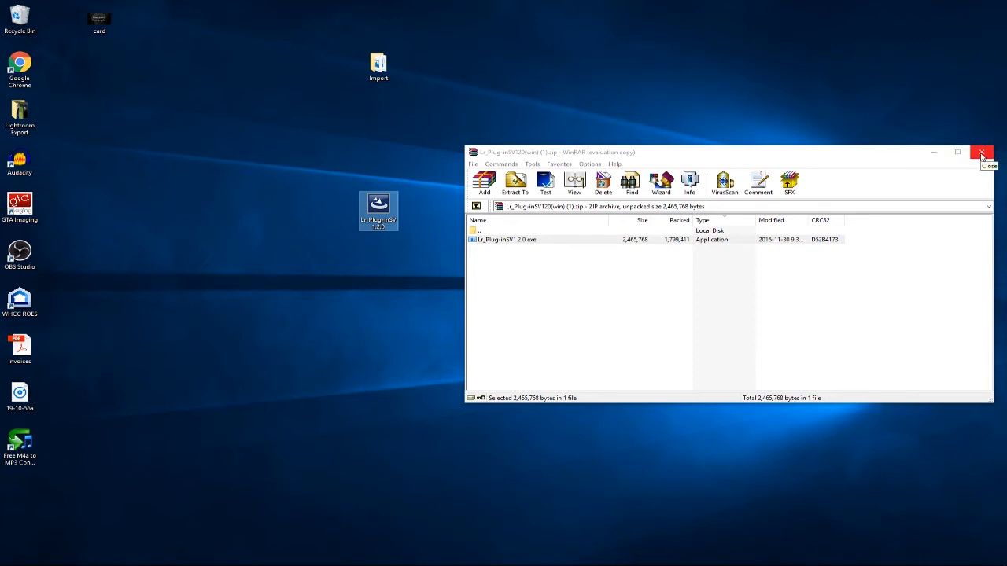
left_click(986, 157)
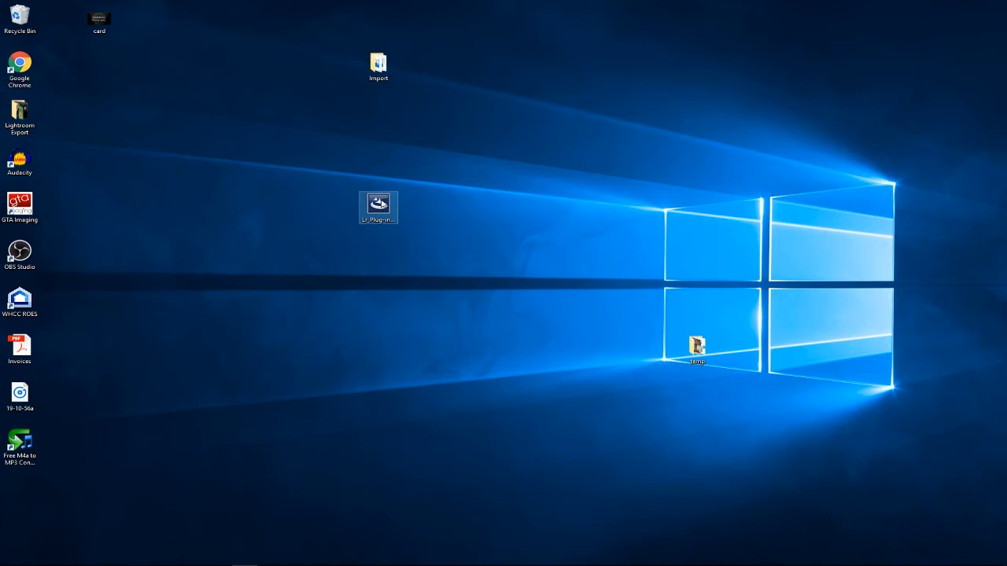
Step: Run the Lr_Plug-inSV1.2.0.exe installer from the desktop and finish the plug-in installation
double_click(378, 205)
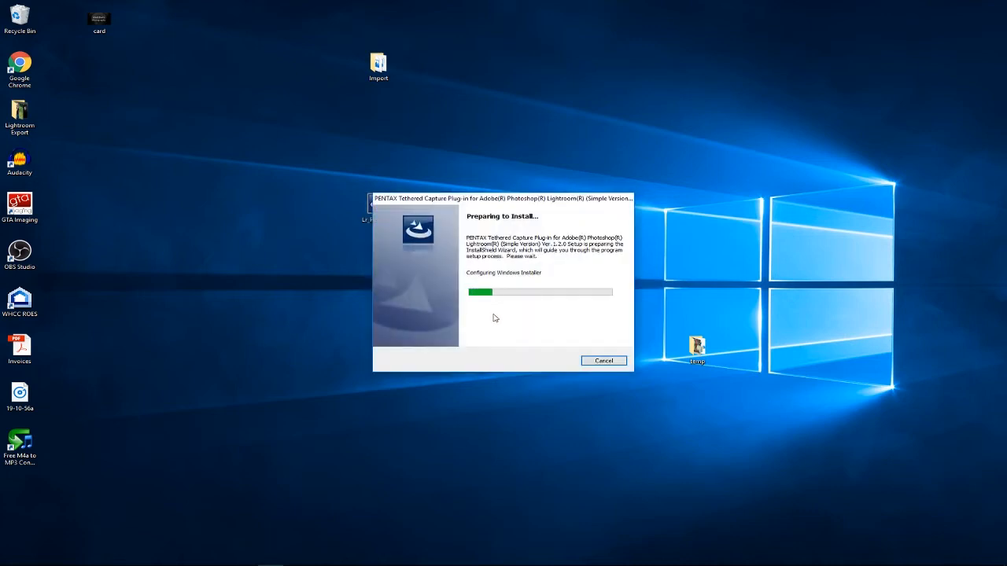
mouse_move(524, 321)
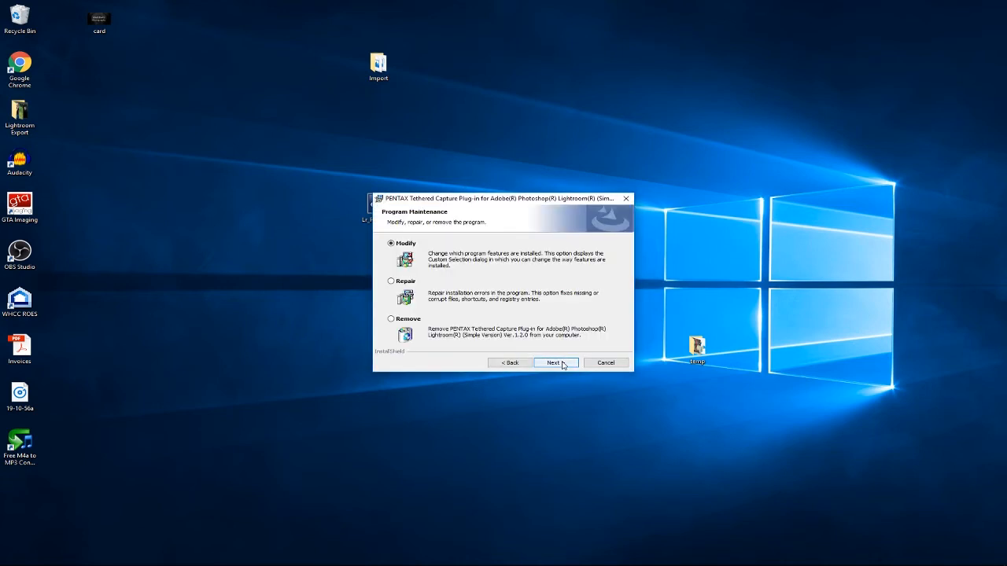
mouse_move(388, 280)
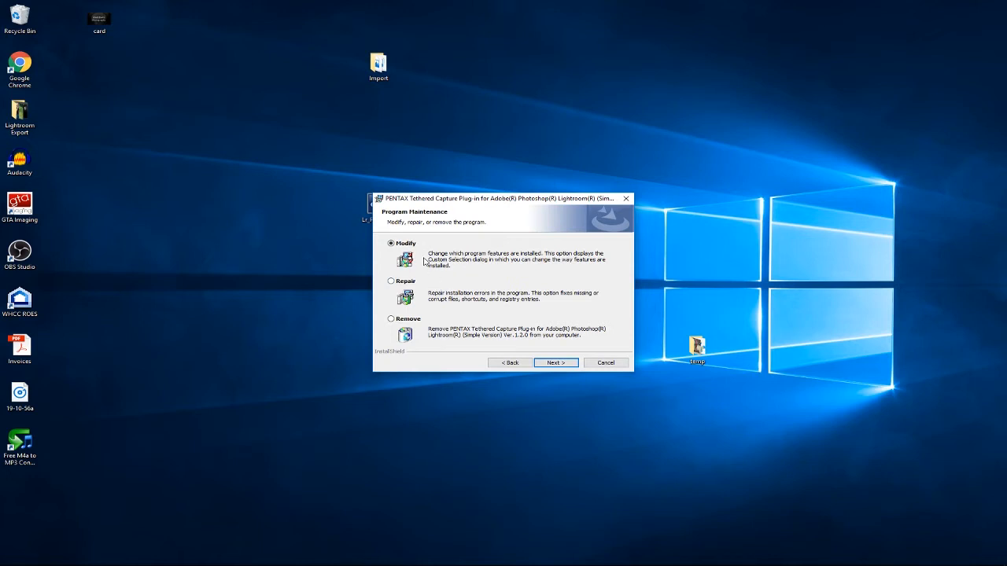
mouse_move(444, 317)
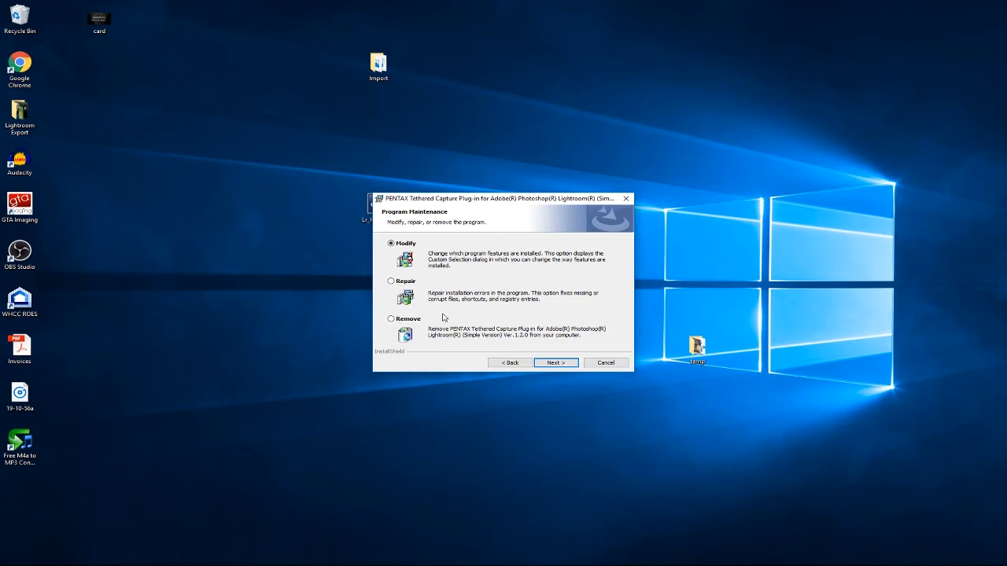
mouse_move(508, 267)
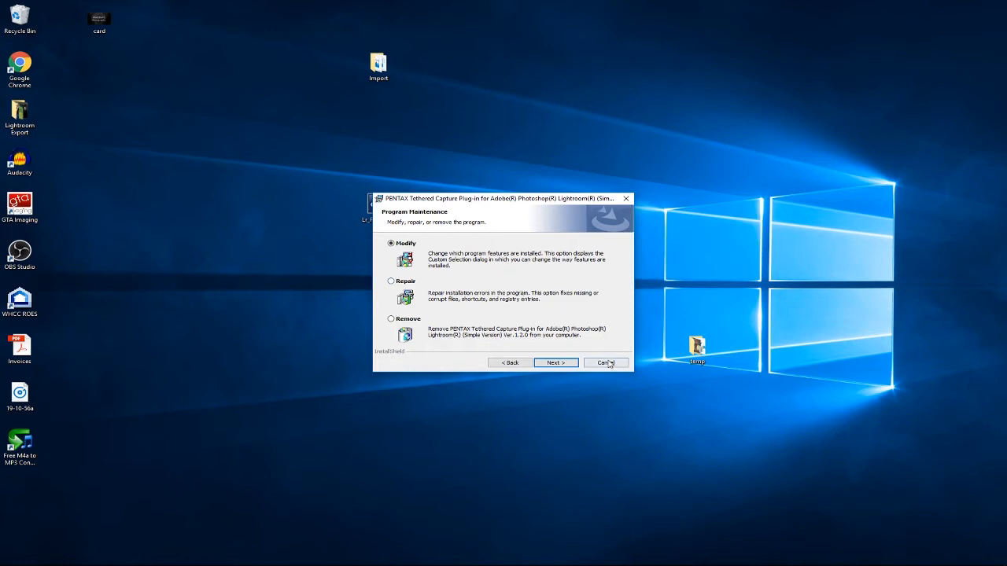
left_click(602, 362)
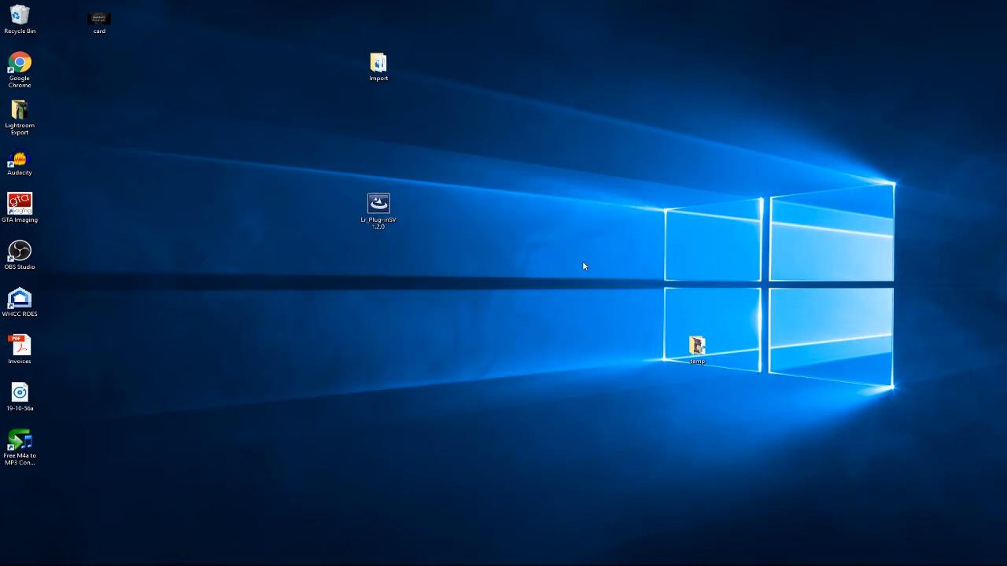
mouse_move(563, 245)
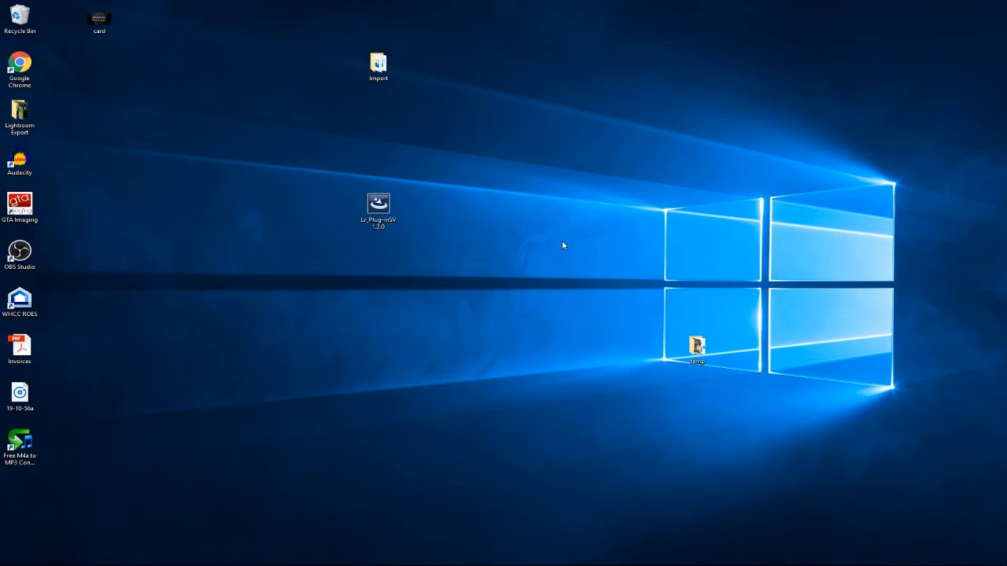
mouse_move(742, 236)
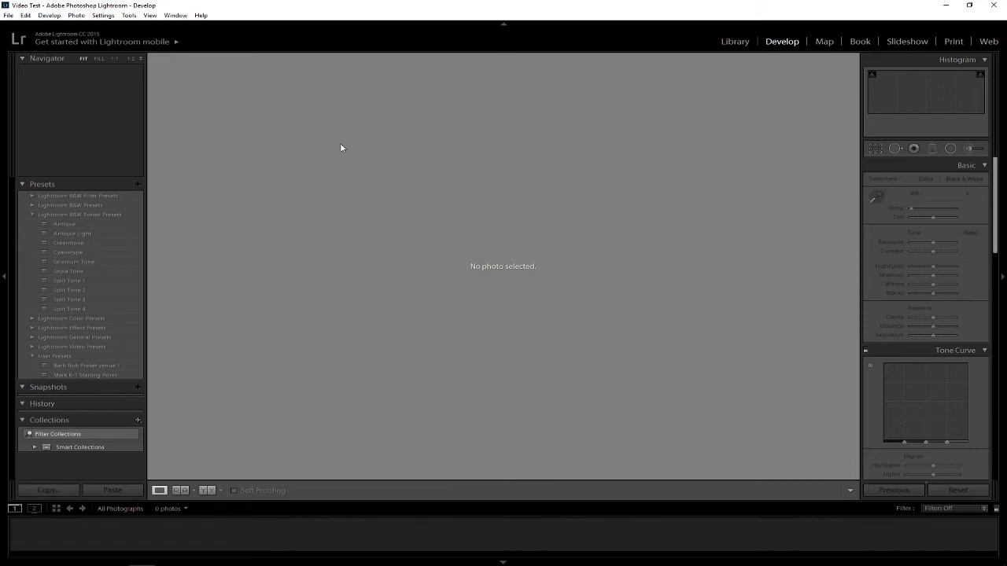
Step: Start a Studio Session tethered capture via File > Tethered Capture, keeping default naming and destination
left_click(10, 14)
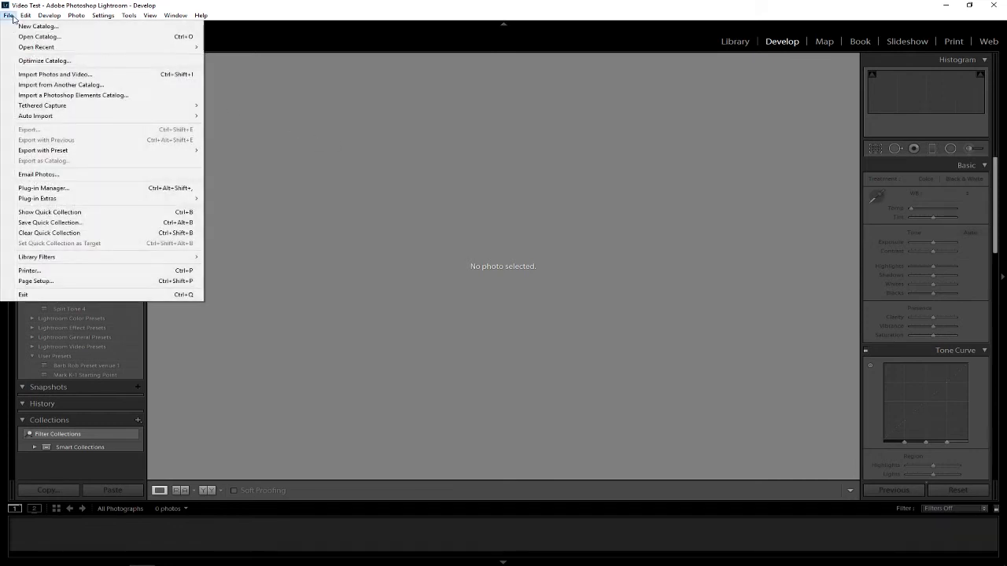
mouse_move(73, 94)
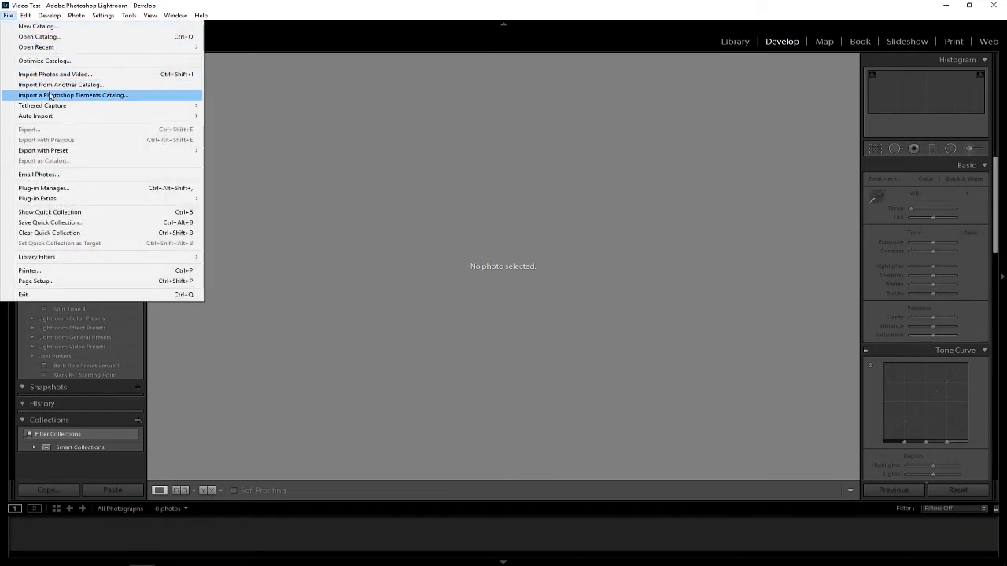
mouse_move(41, 105)
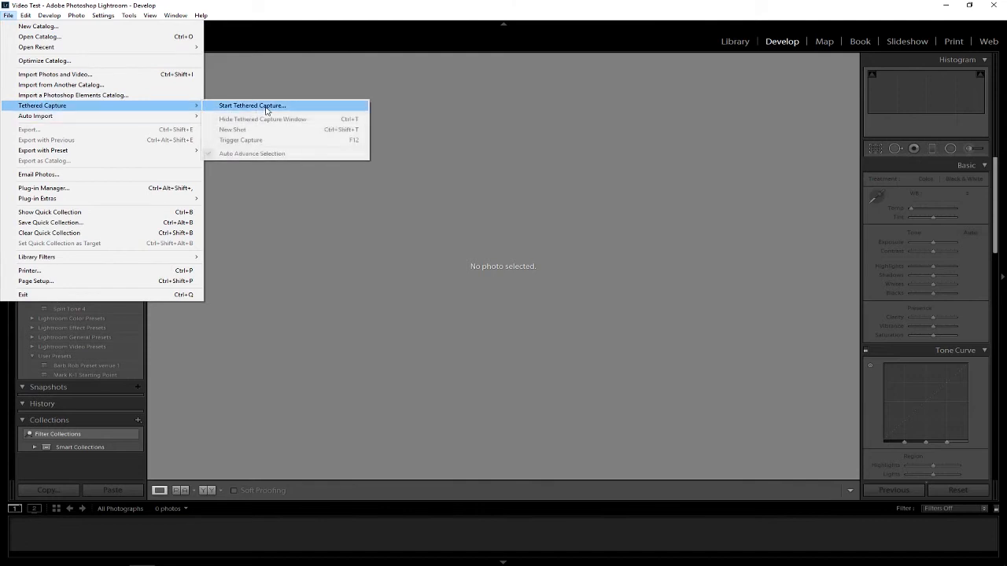
left_click(252, 105)
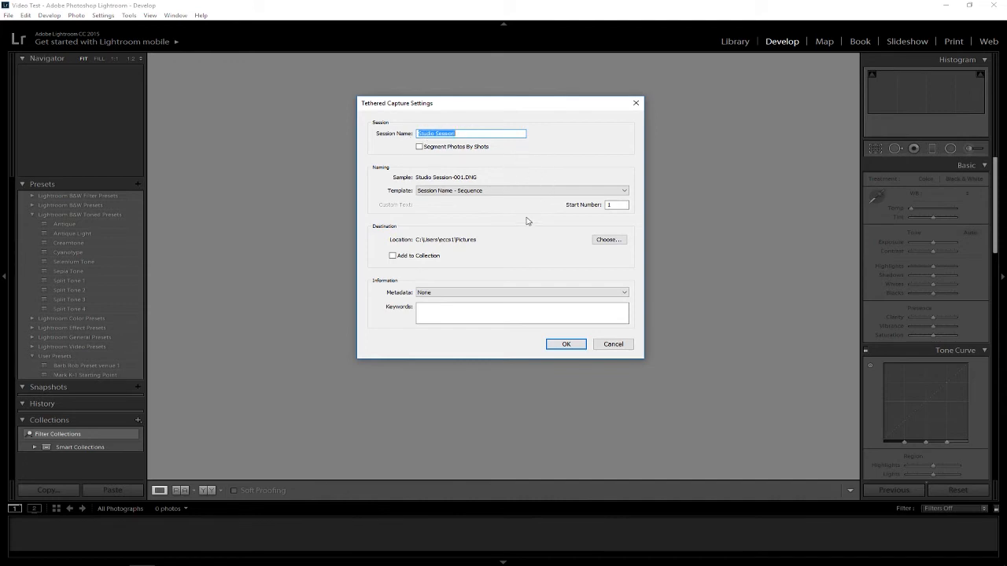
mouse_move(534, 247)
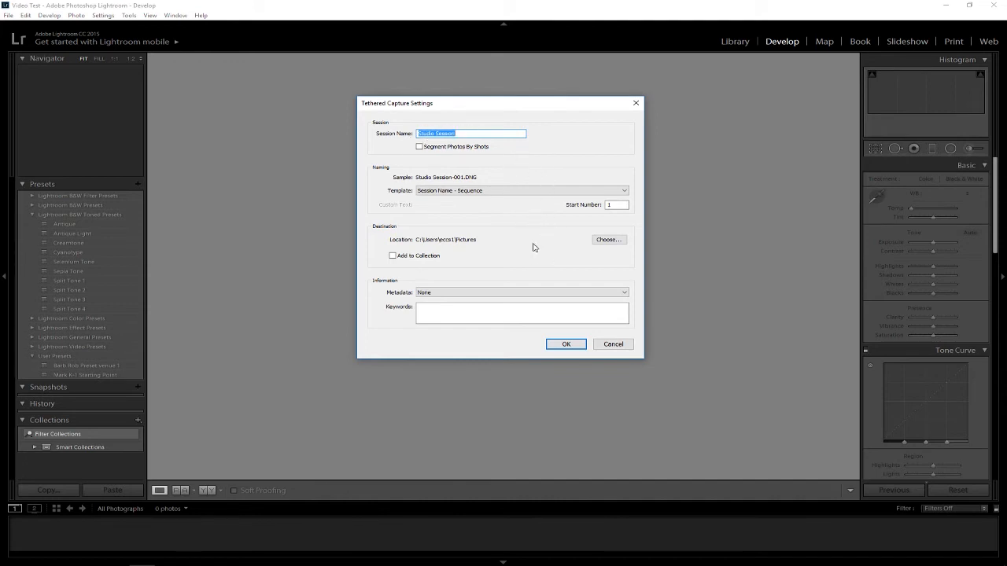
left_click(549, 316)
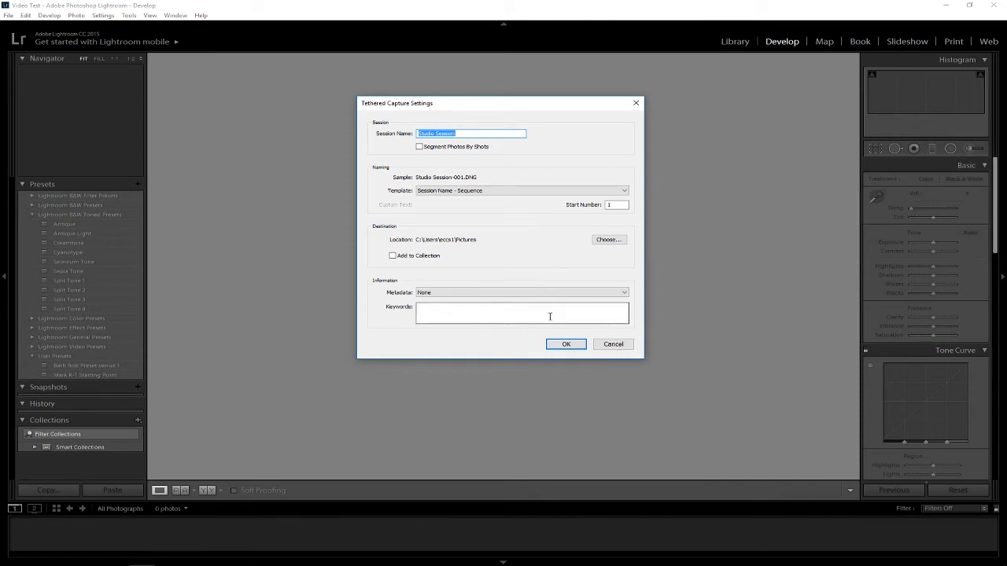
left_click(565, 344)
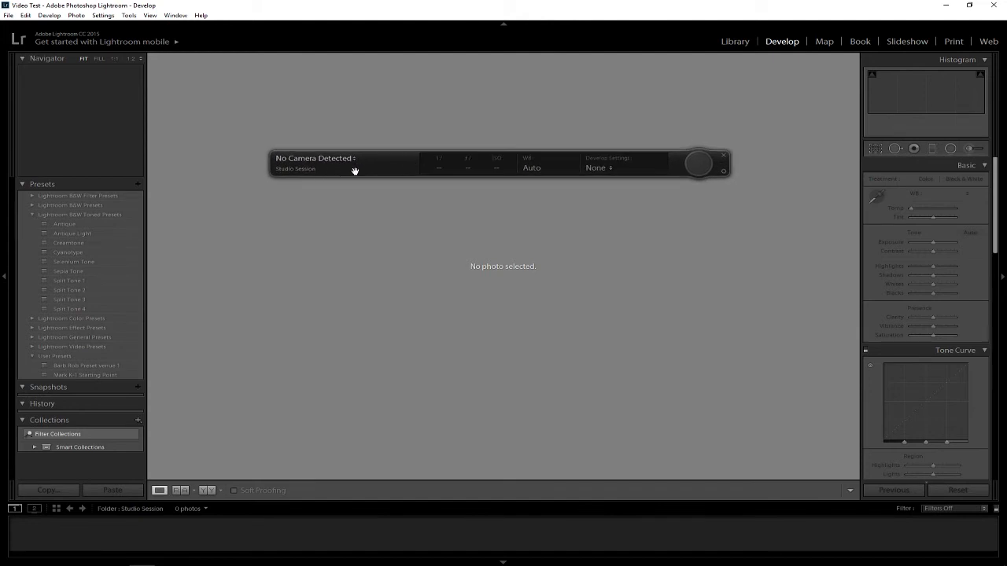
mouse_move(600, 217)
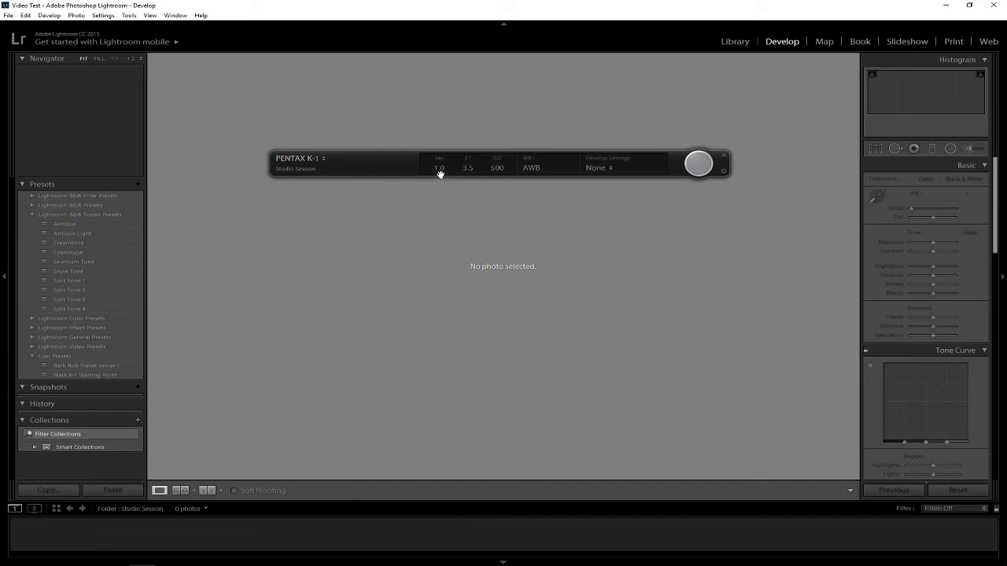
mouse_move(496, 179)
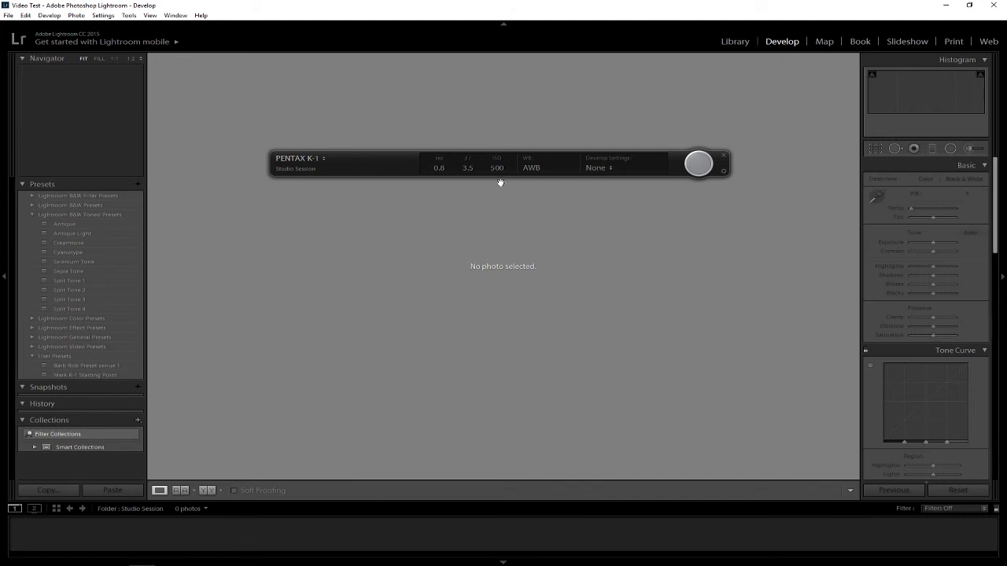
mouse_move(404, 173)
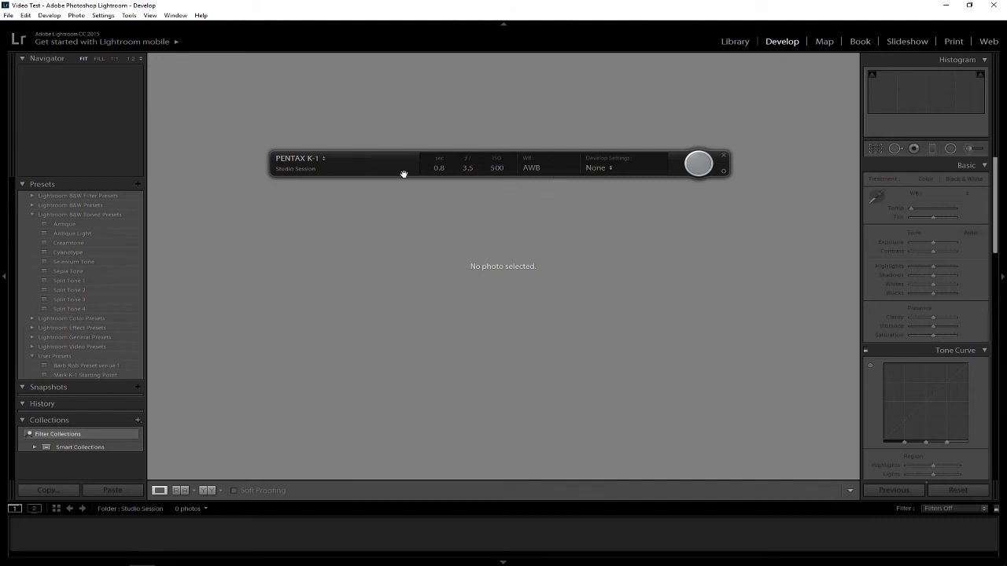
mouse_move(524, 173)
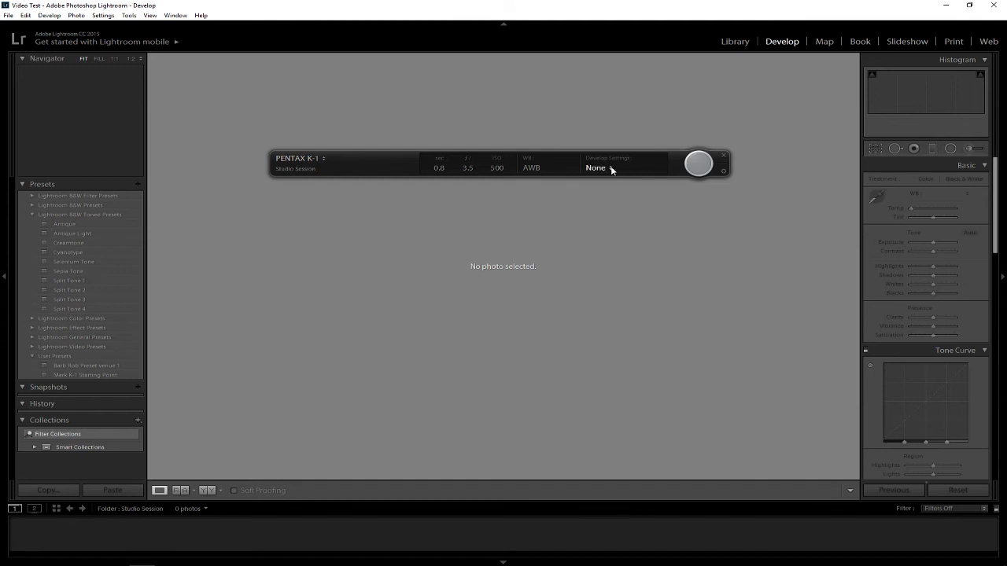
left_click(596, 168)
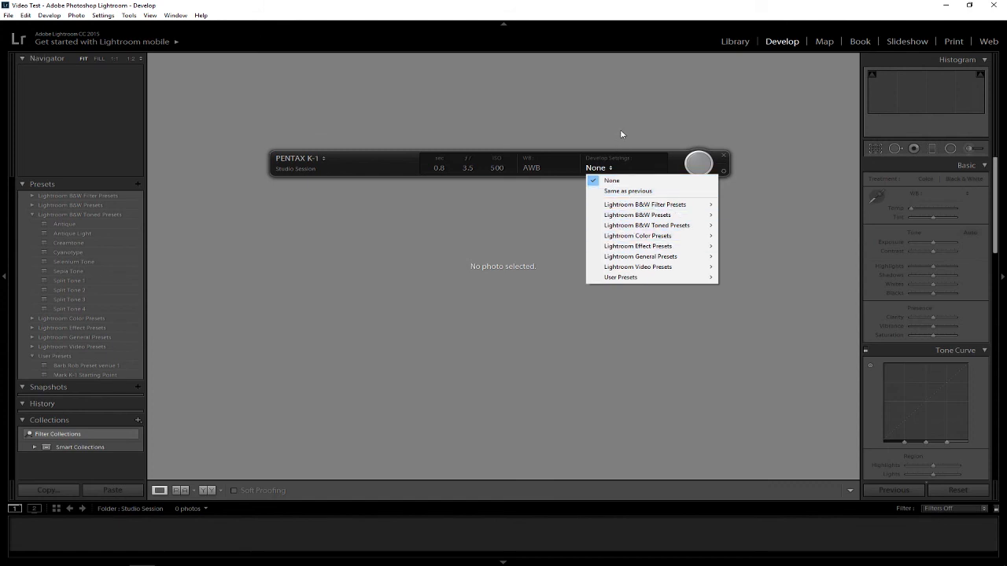
mouse_move(620, 132)
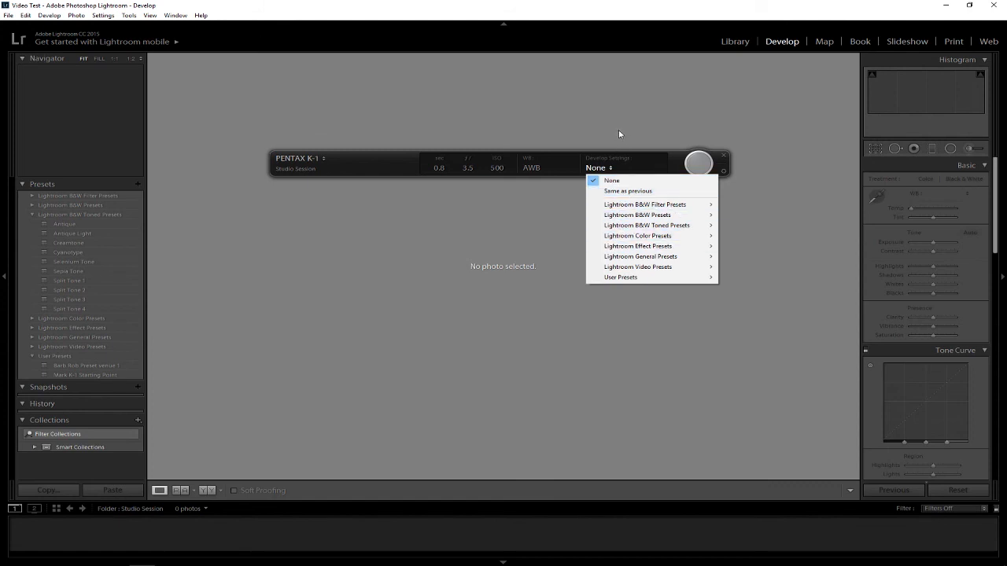
mouse_move(637, 266)
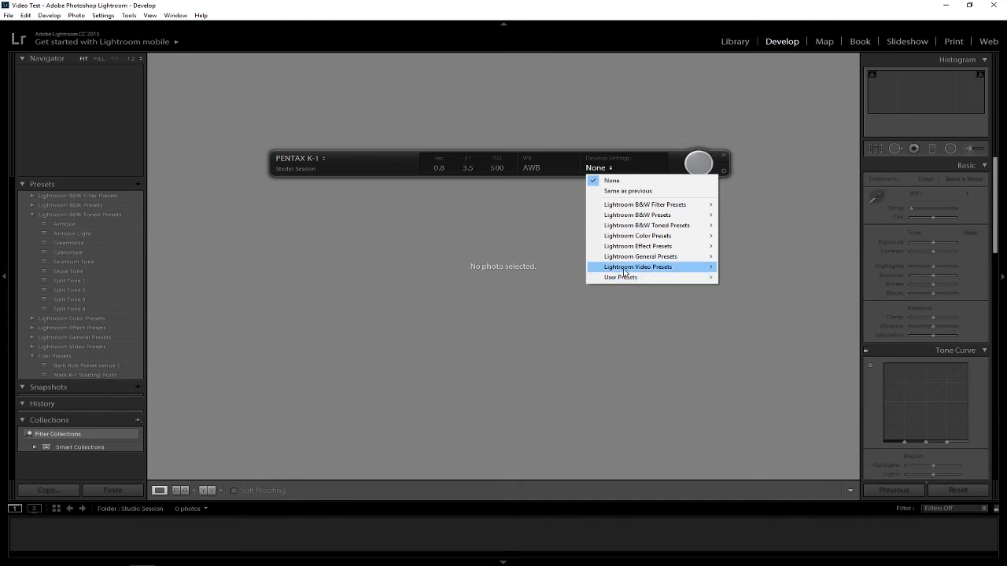
mouse_move(637, 215)
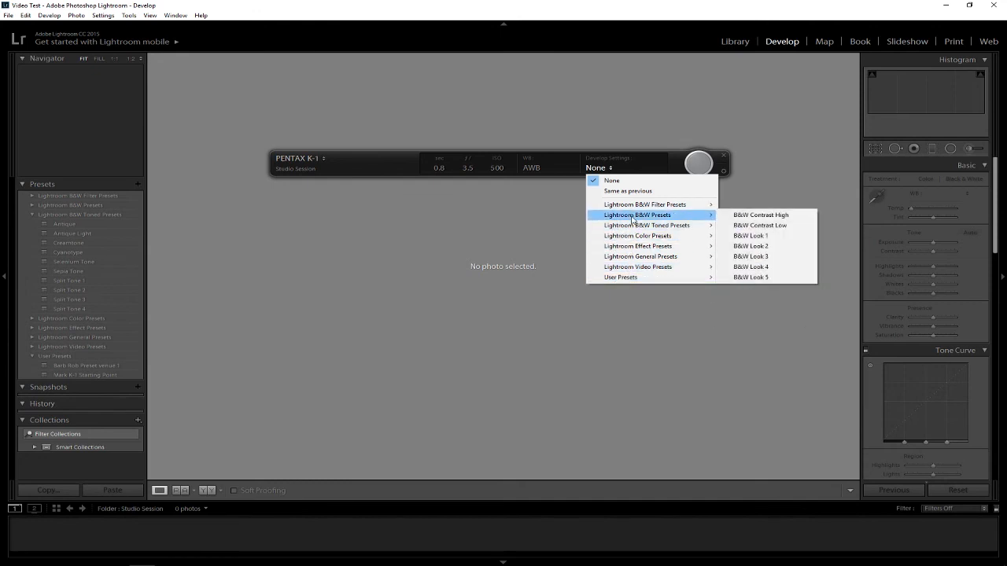
left_click(631, 130)
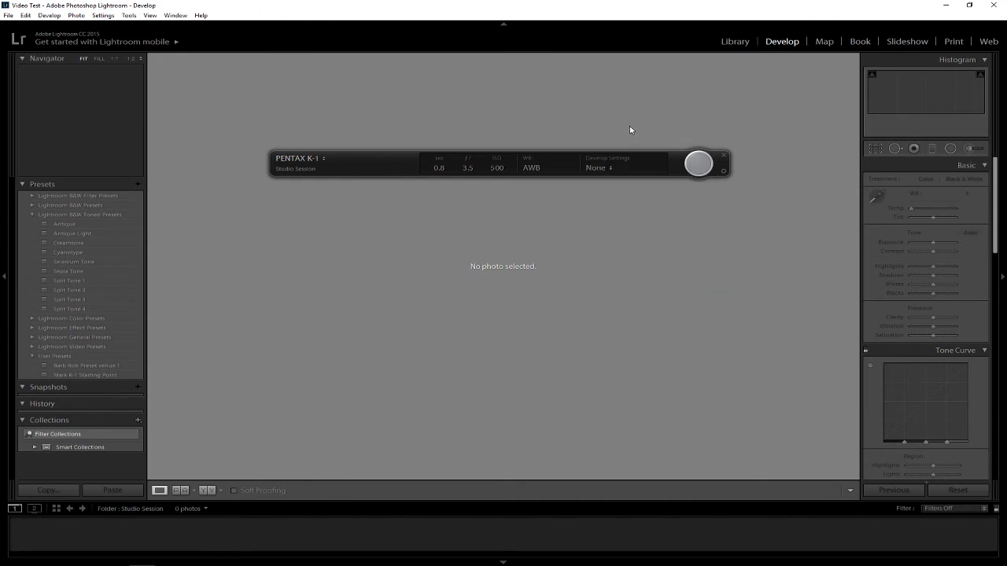
mouse_move(664, 140)
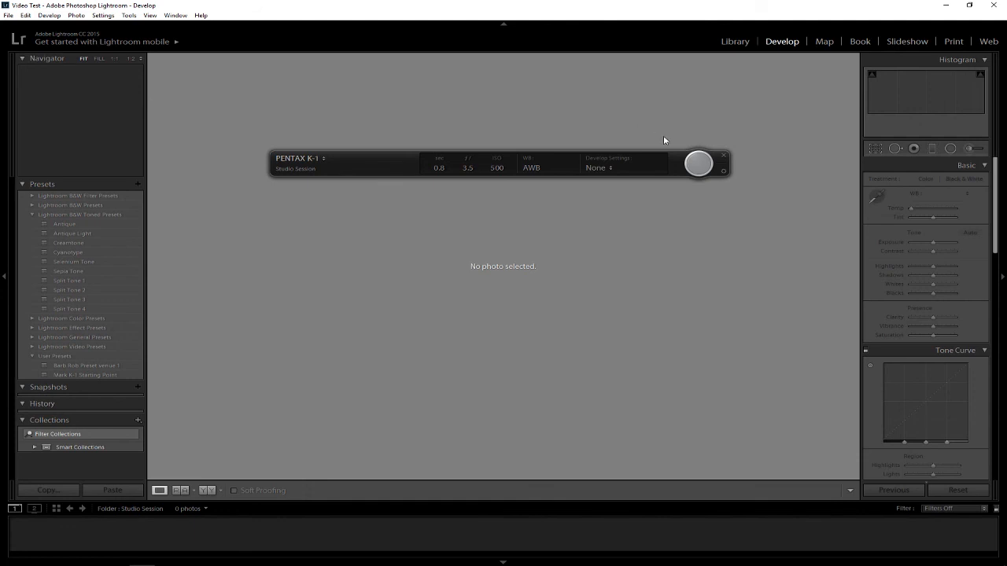
mouse_move(696, 167)
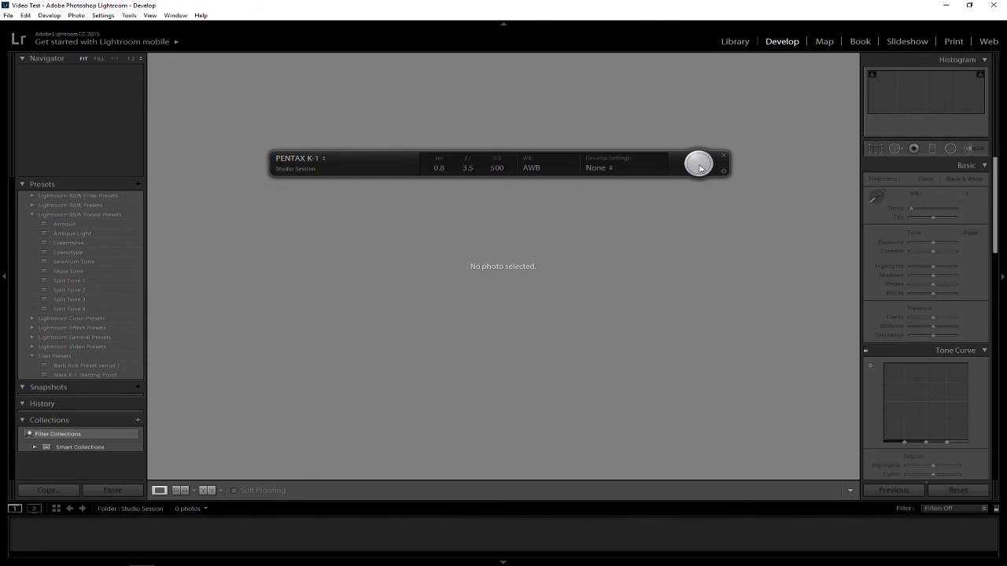
mouse_move(652, 218)
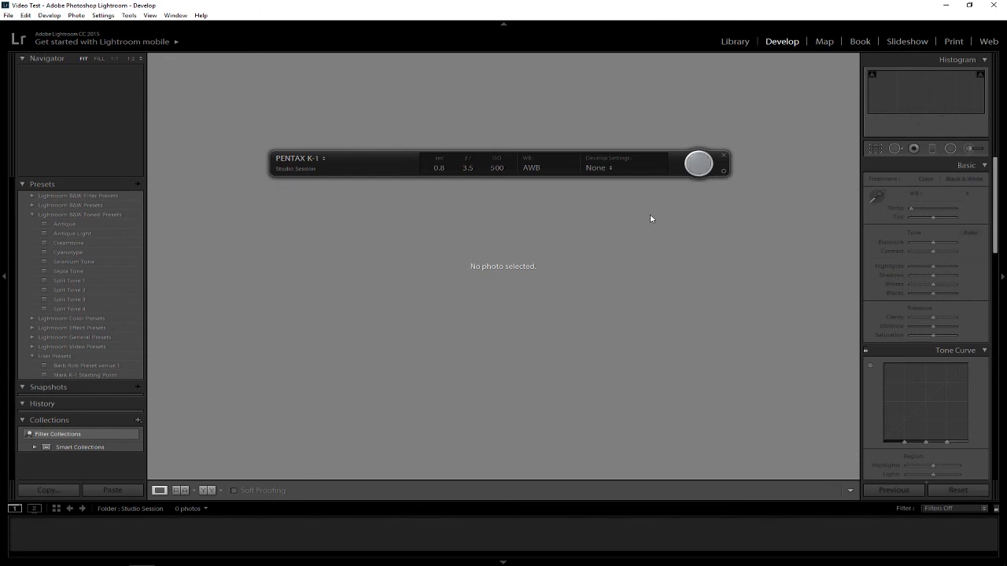
mouse_move(354, 204)
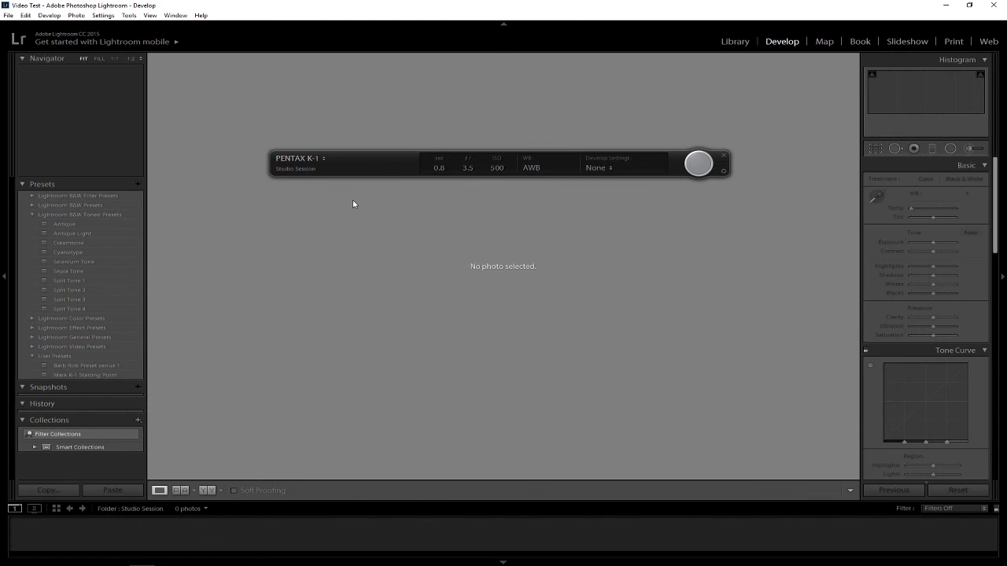
mouse_move(360, 204)
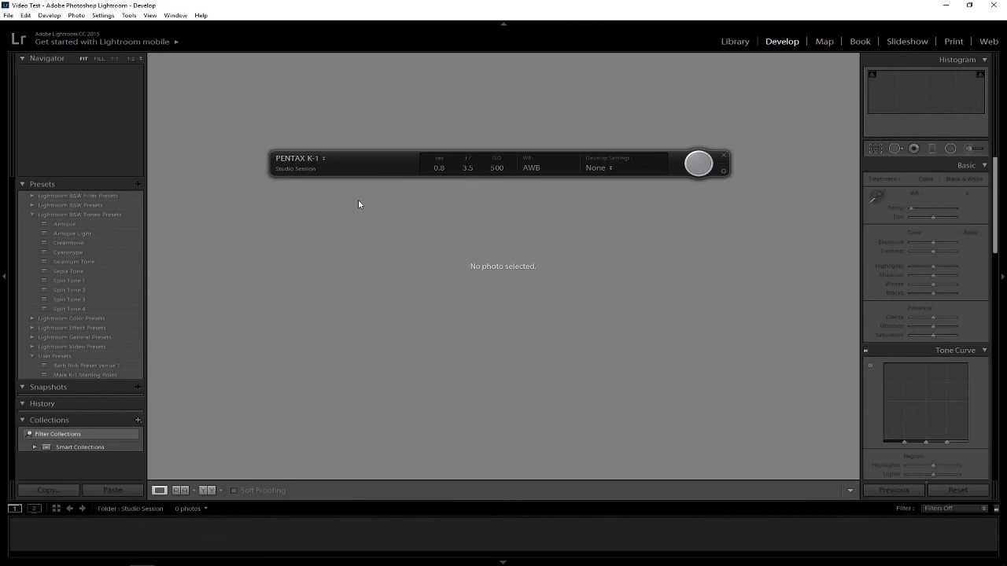
mouse_move(487, 231)
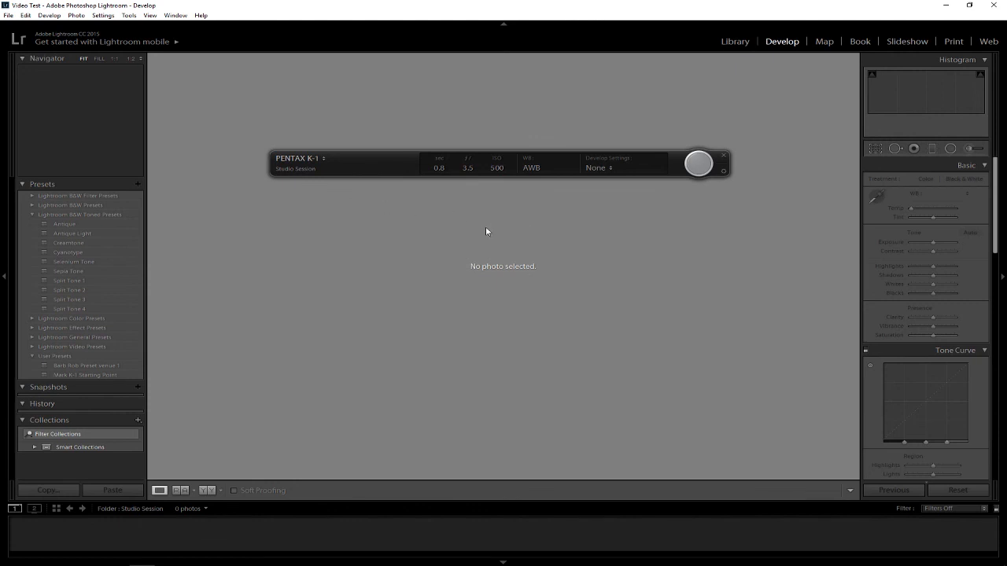